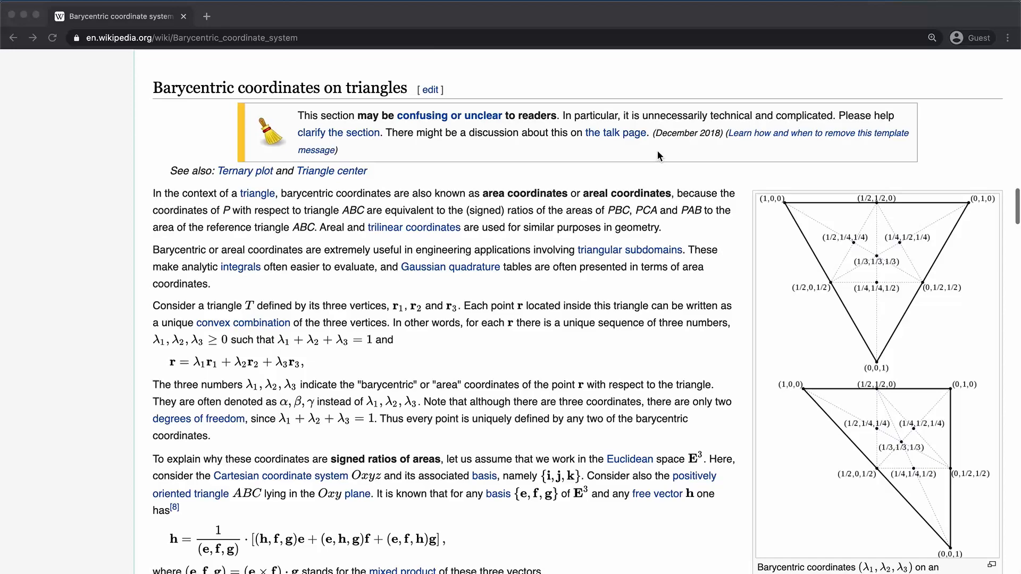
Step: In simple_shader.vert declare layout(location=1) in vec3 color and layout(location=0) out vec3 fragColor
{"action": "scroll", "scroll_direction": "down", "scroll_amount": 3}
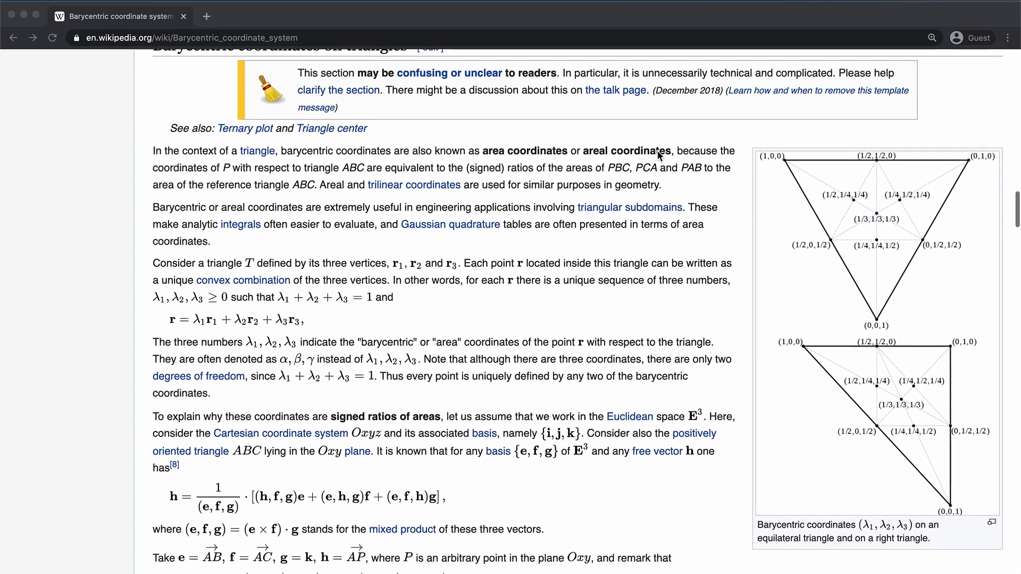
{"action": "scroll", "scroll_direction": "down", "scroll_amount": 3}
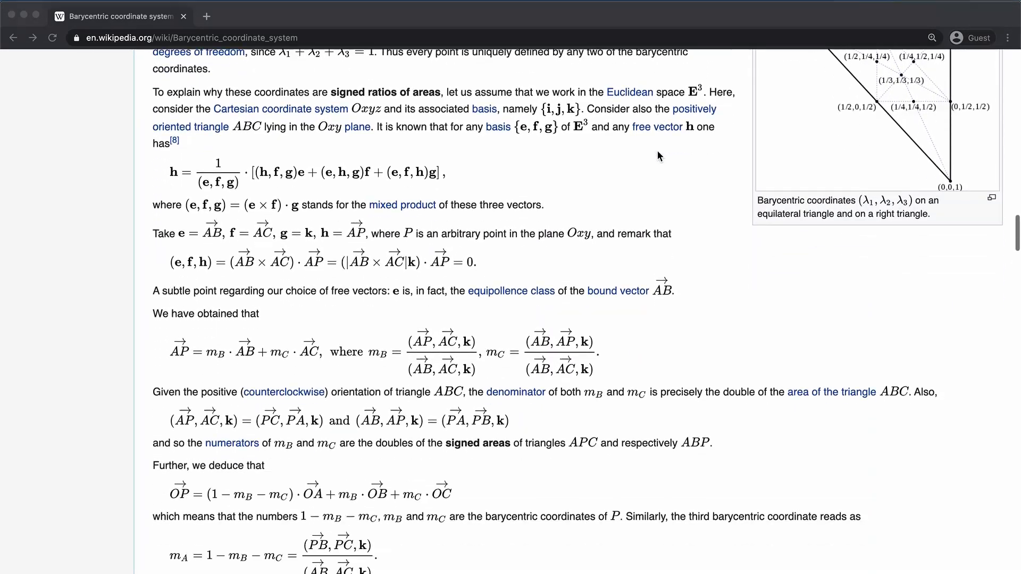
{"action": "scroll", "scroll_direction": "down", "scroll_amount": 3}
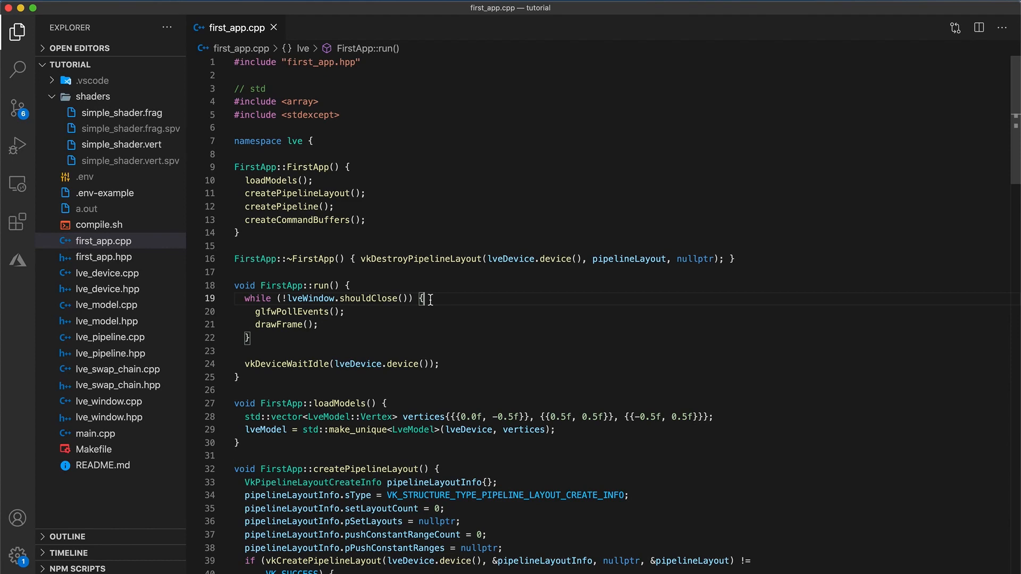
{"action": "left_click", "coordinate": [123, 144]}
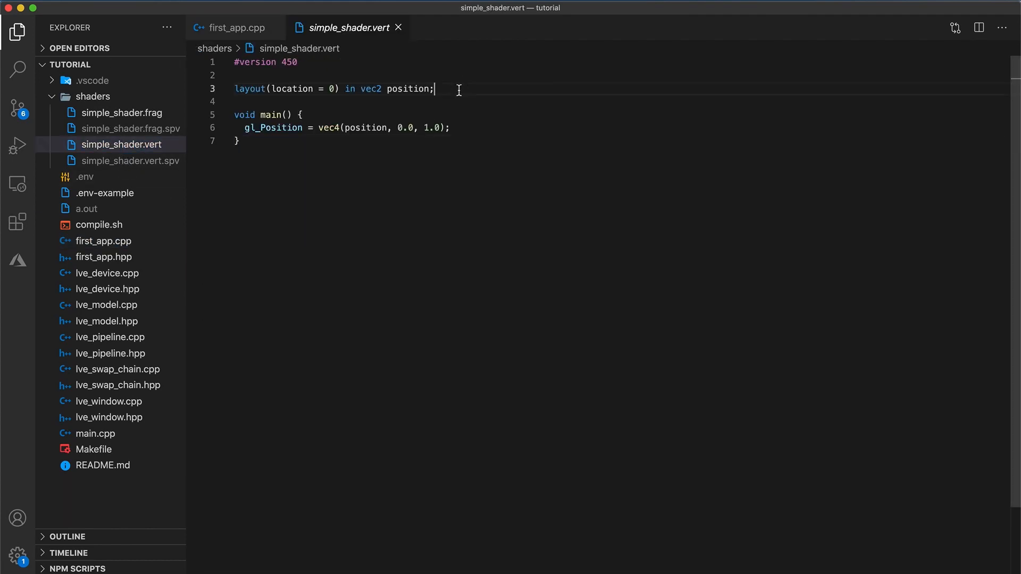
{"action": "type", "text": "layout"}
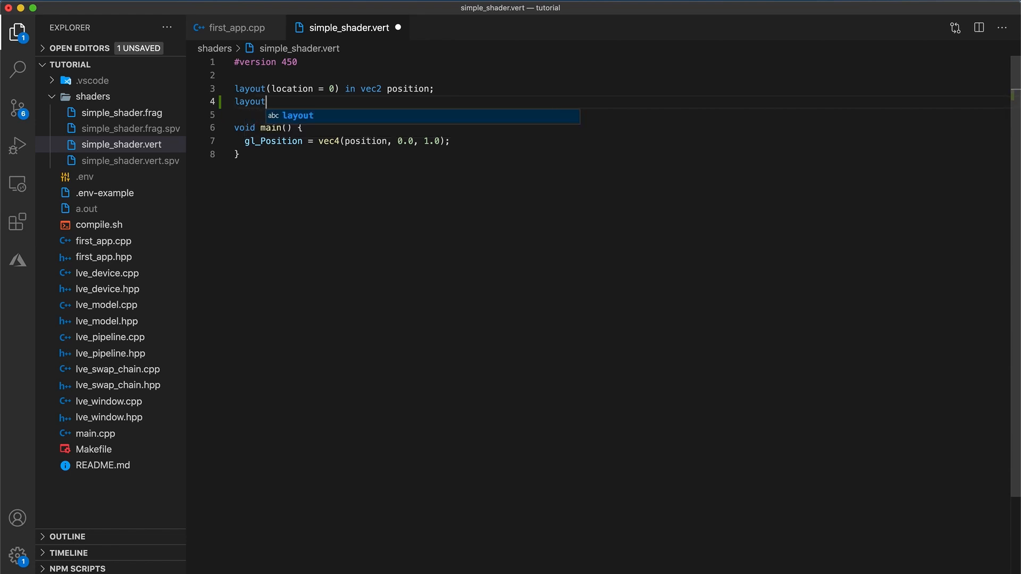
{"action": "type", "text": "(location = 1) in vec3 color"}
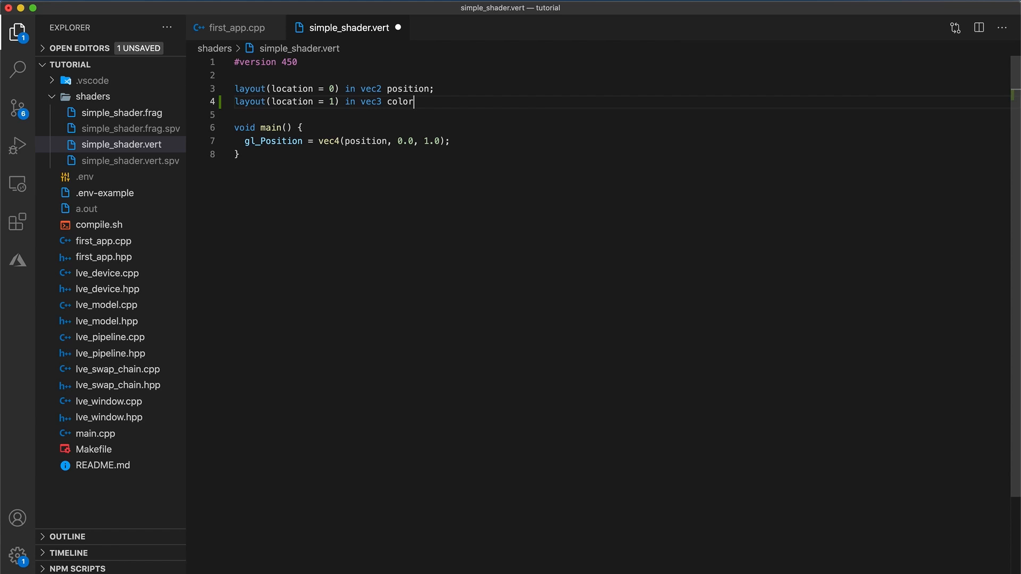
{"action": "type", "text": ";"}
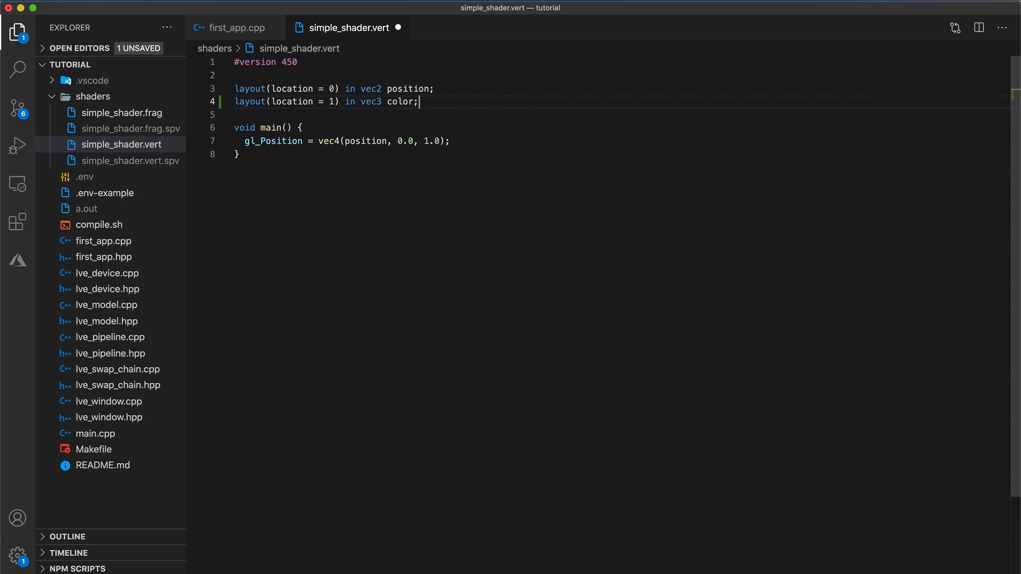
{"action": "key", "text": "Enter"}
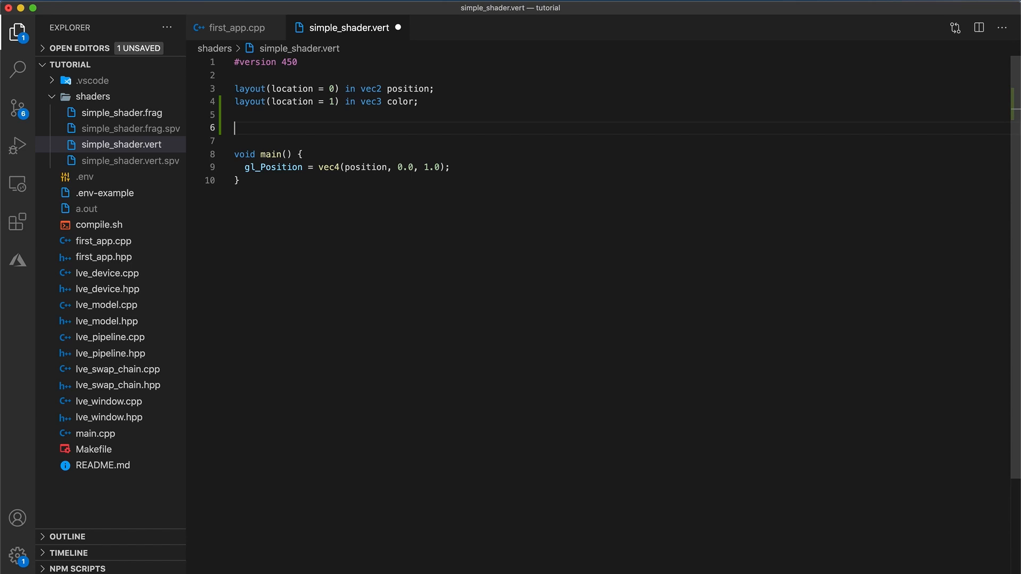
{"action": "type", "text": "layout(loca"}
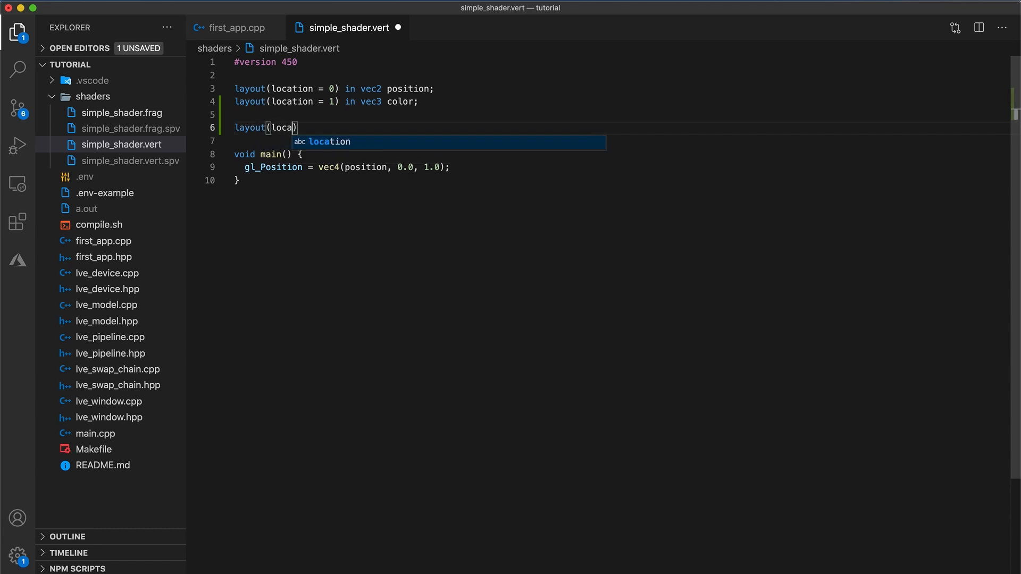
{"action": "type", "text": "tion = 0) o"}
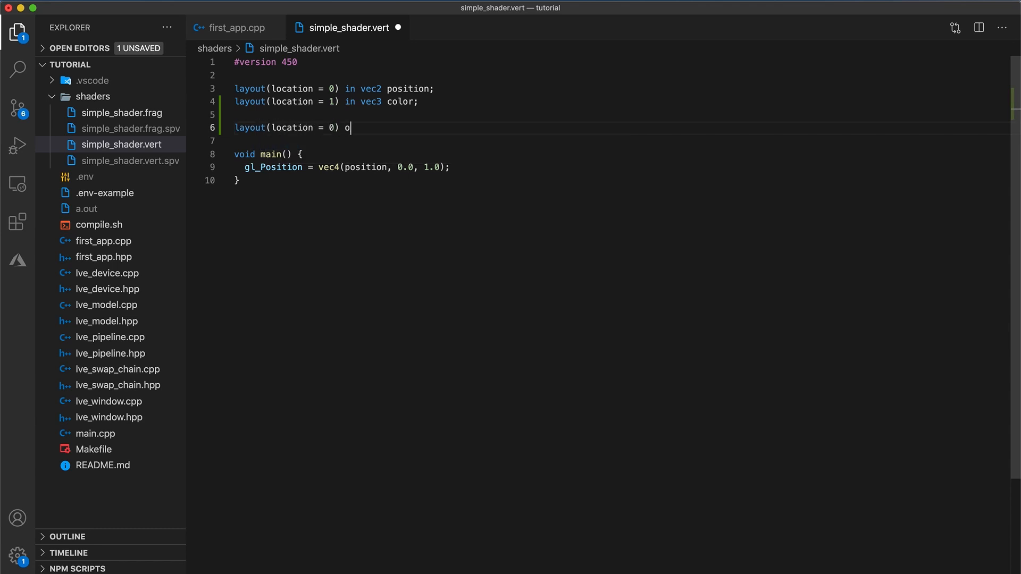
{"action": "type", "text": "ut vec3 fr"}
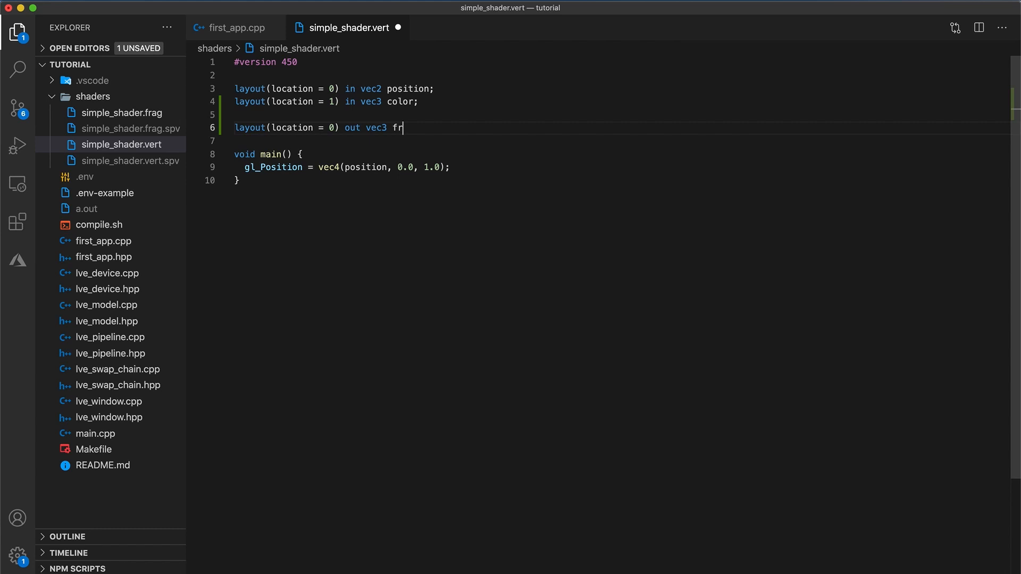
{"action": "type", "text": "agColor;"}
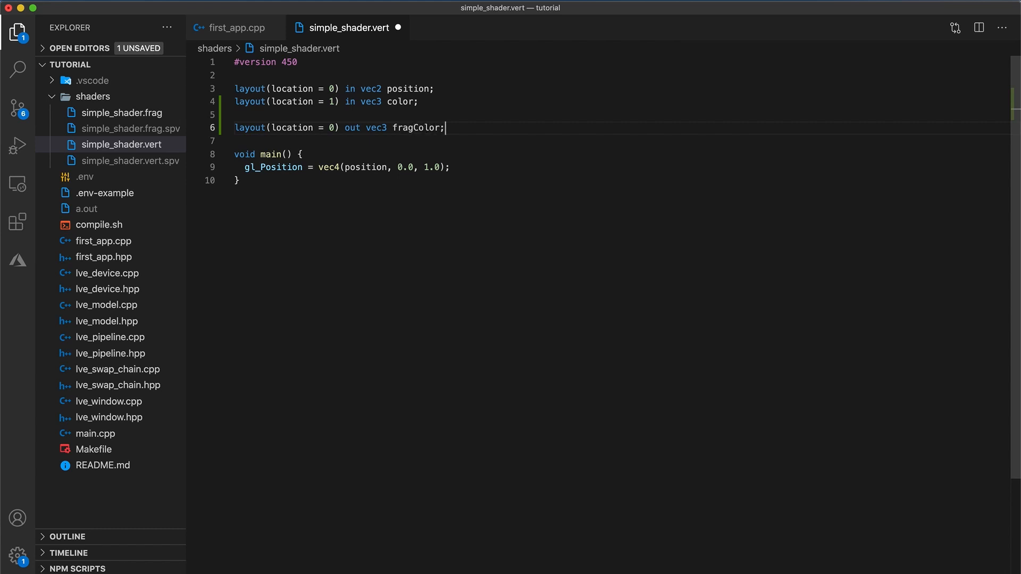
Step: Assign fragColor = color in main and save the vertex shader
{"action": "double_click", "coordinate": [286, 89]}
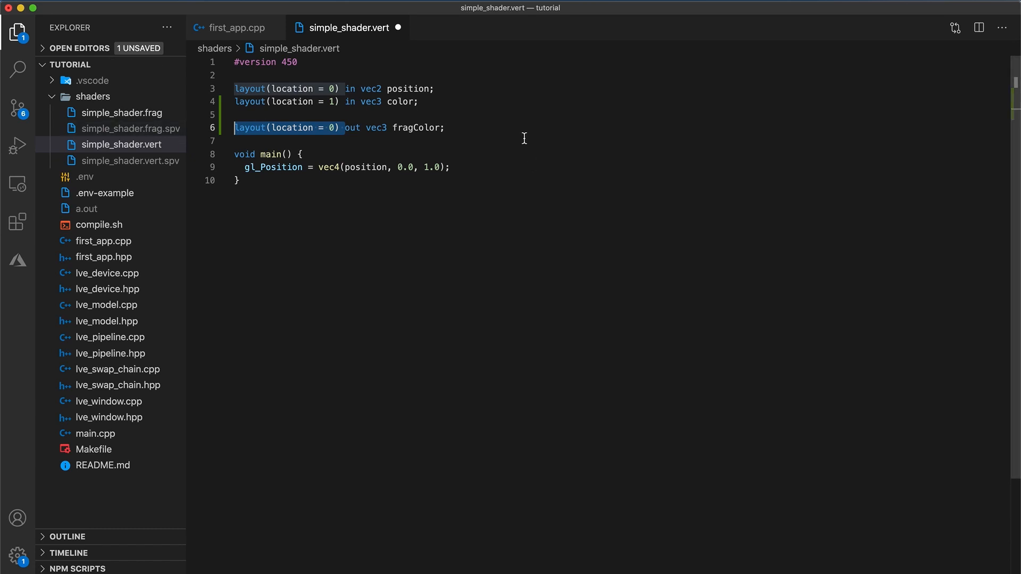
{"action": "mouse_move", "coordinate": [523, 136]}
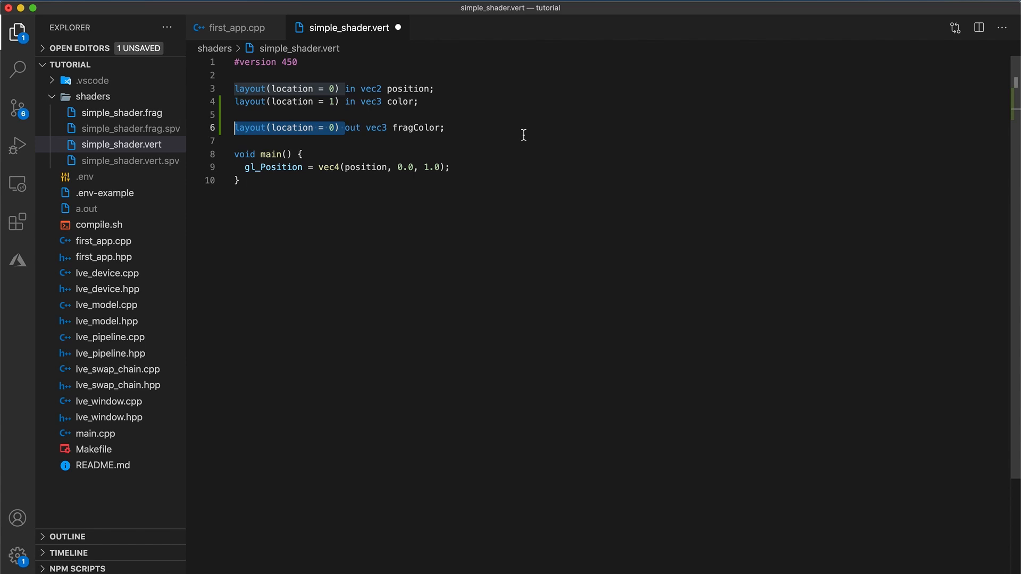
{"action": "type", "text": "frag"}
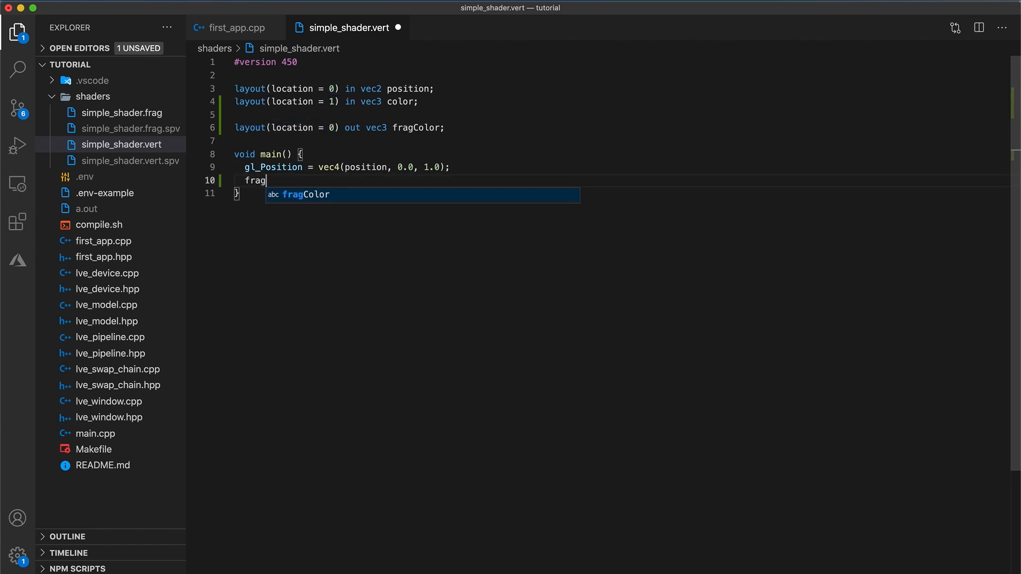
{"action": "type", "text": "Color = color;"}
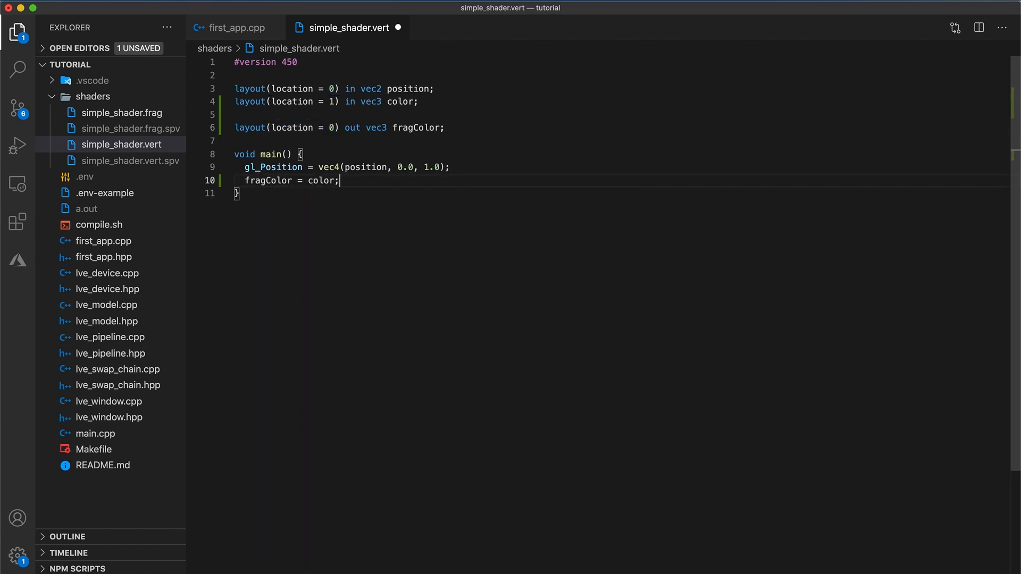
{"action": "key", "text": "cmd+s"}
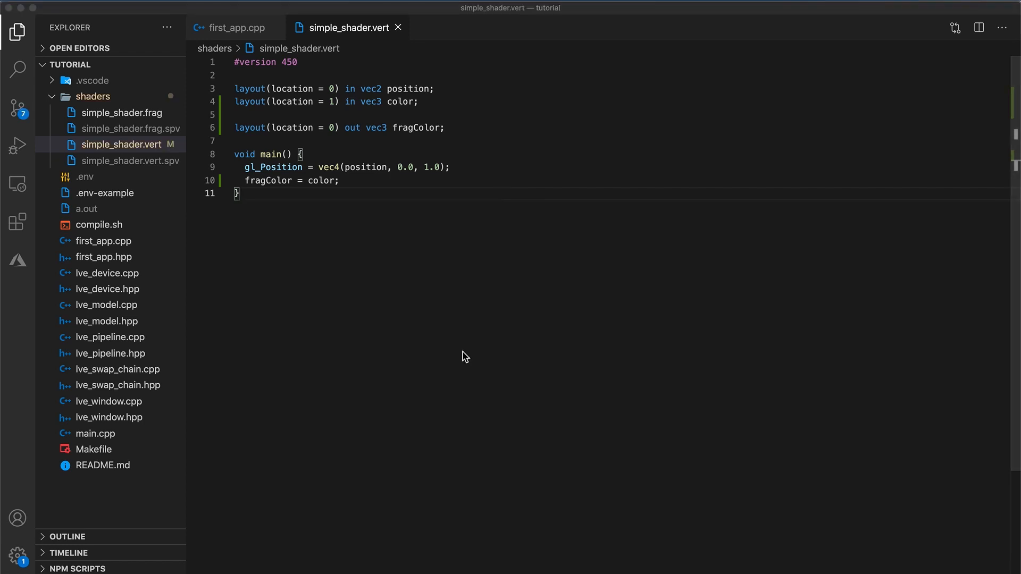
Step: In simple_shader.frag declare layout(location=0) in vec3 fragColor as an input
{"action": "left_click", "coordinate": [121, 113]}
{"action": "type", "text": "layout"}
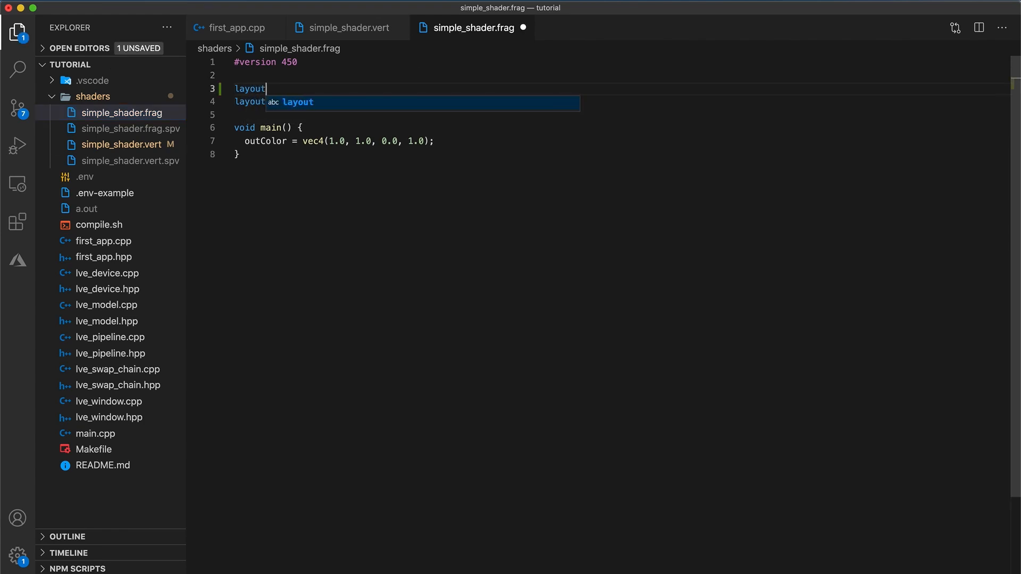
{"action": "type", "text": "(location = )"}
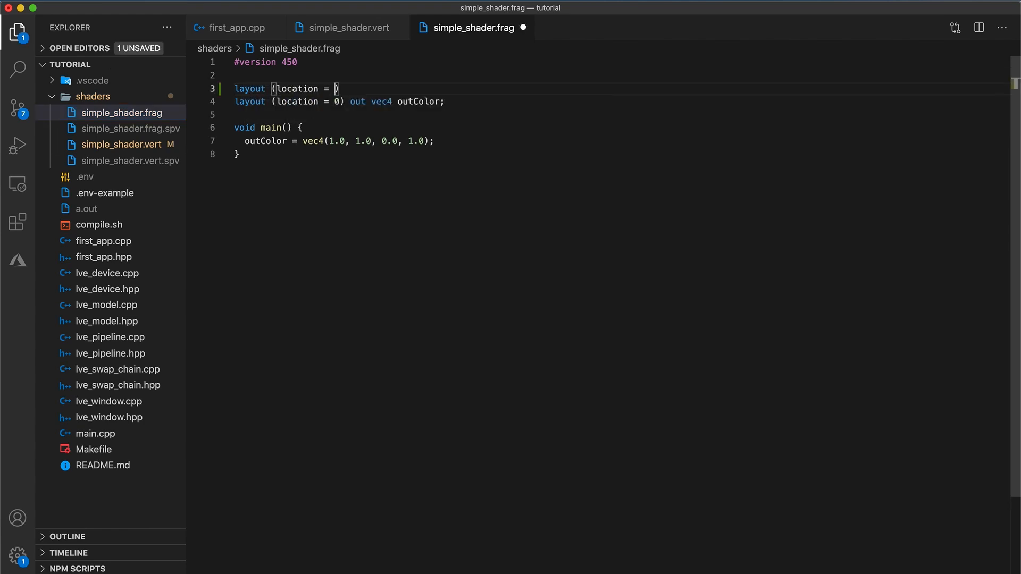
{"action": "type", "text": "0) in vec"}
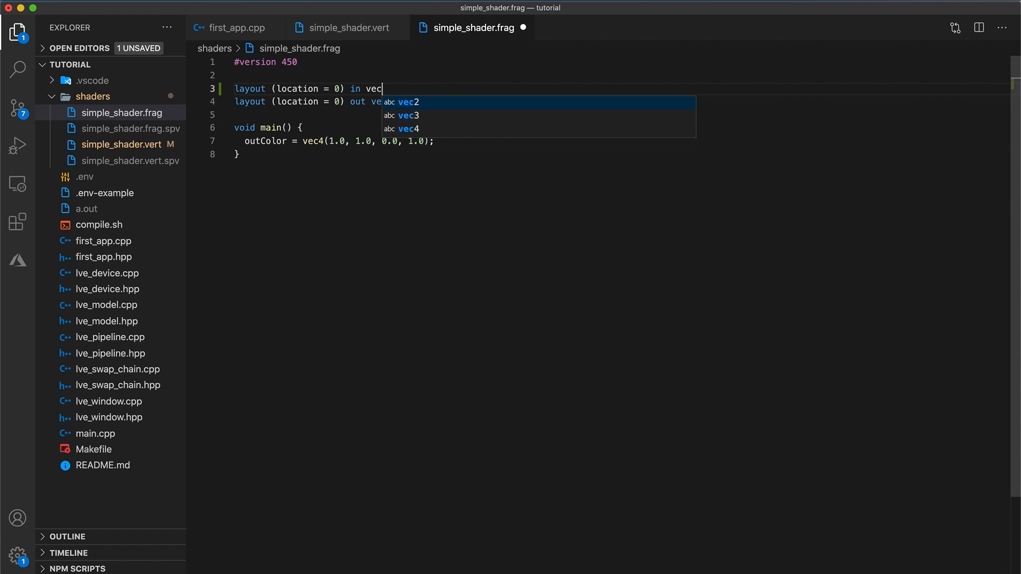
{"action": "type", "text": "3 fragColor;"}
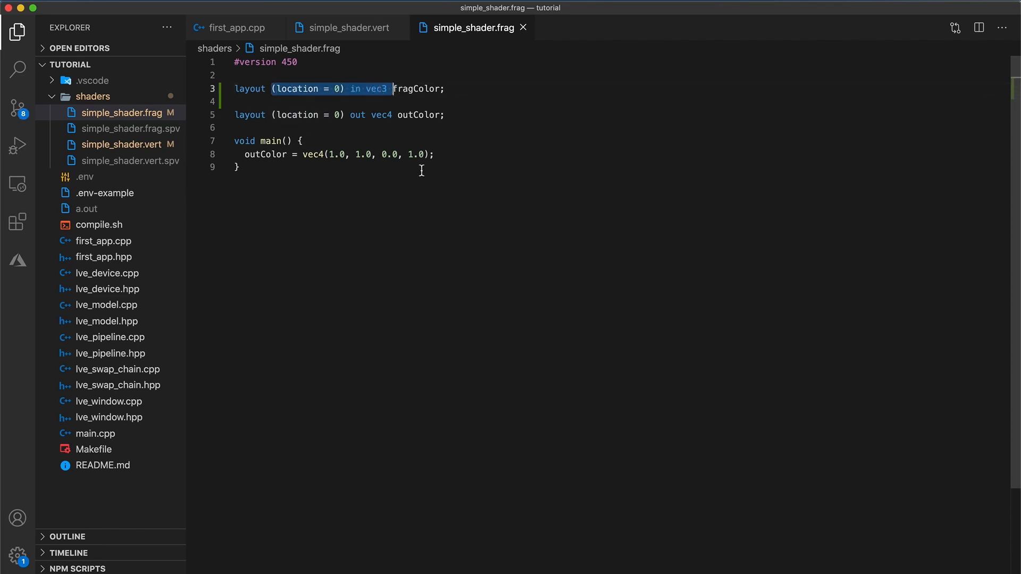
{"action": "mouse_move", "coordinate": [456, 155]}
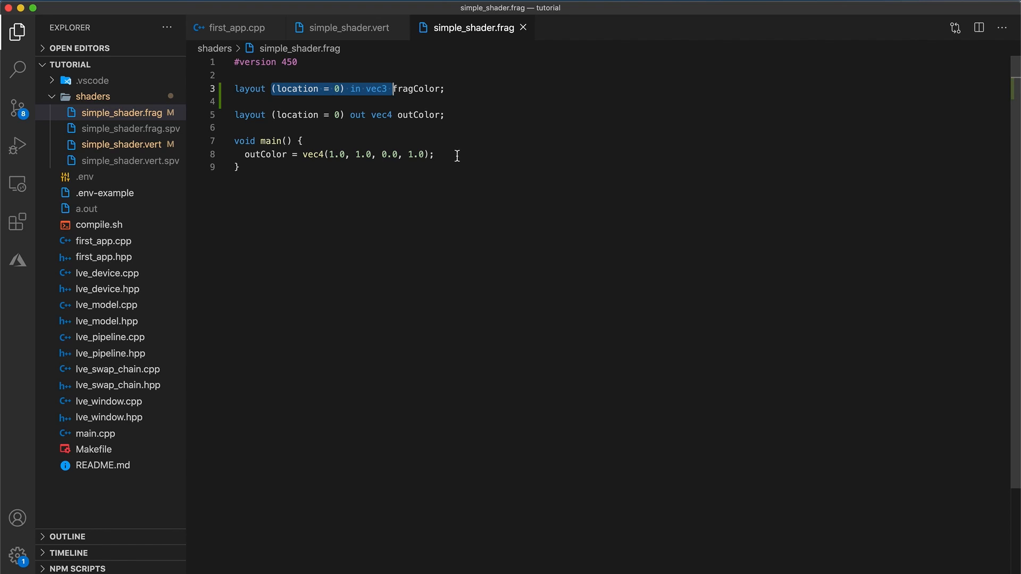
Step: Replace the hard-coded yellow outColor with vec4(fragColor, 1.0), then move to lve_model.hpp
{"action": "left_click", "coordinate": [330, 154]}
{"action": "type", "text": "fragColor"}
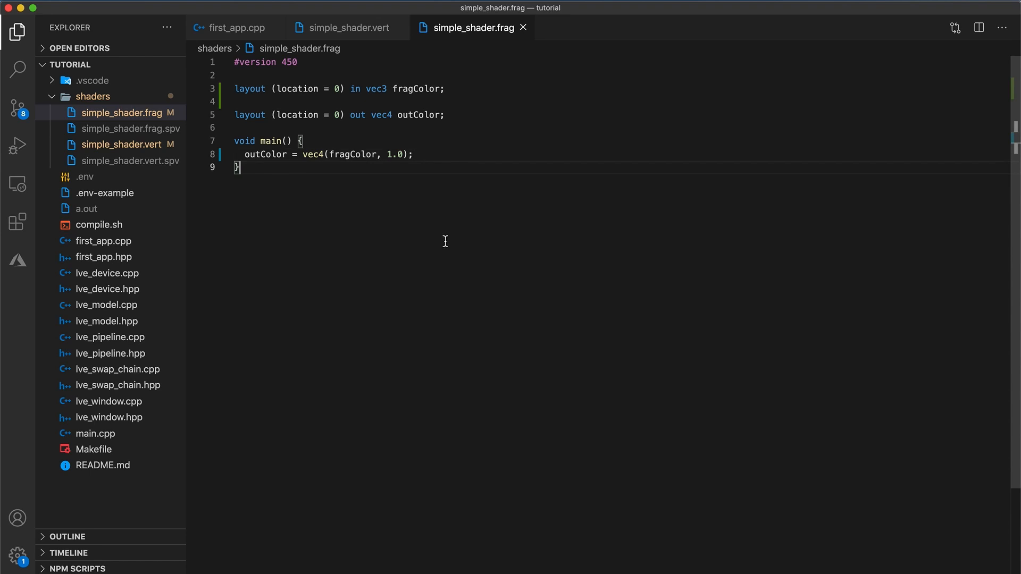
{"action": "left_click", "coordinate": [109, 305]}
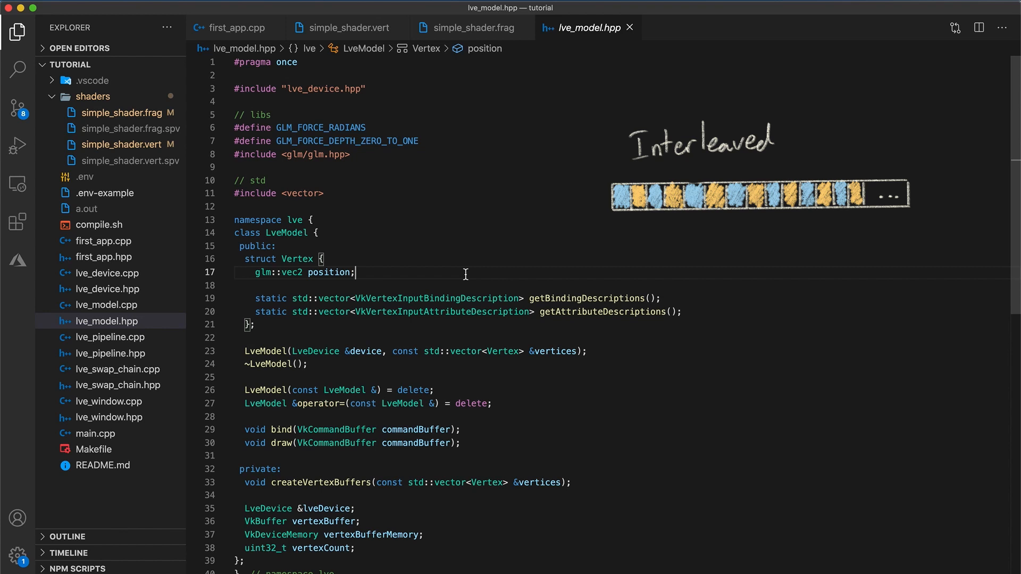
Step: Add a glm::vec3 color member to the Vertex struct in lve_model.hpp
{"action": "type", "text": "glm"}
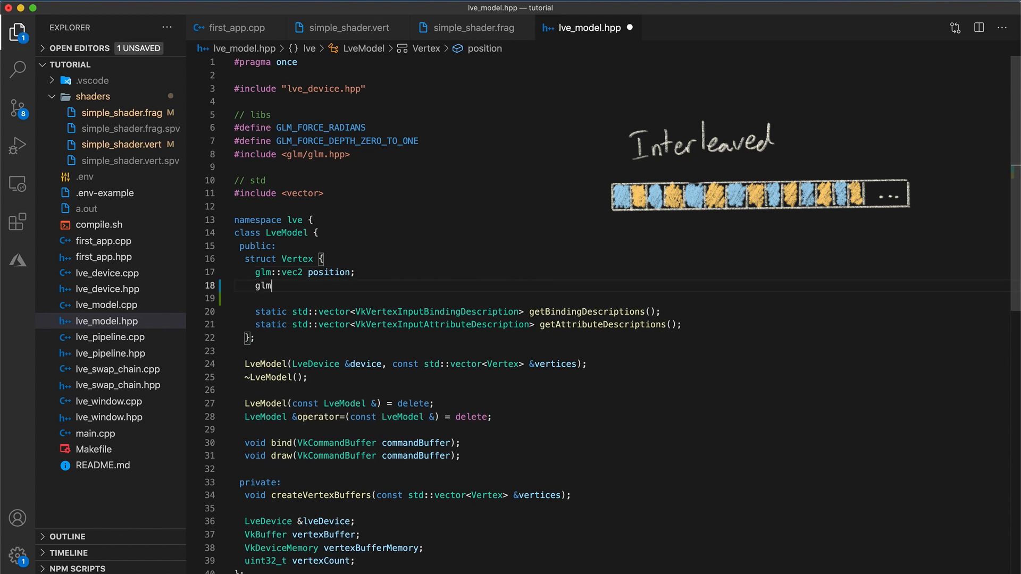
{"action": "type", "text": "::vec3 colo"}
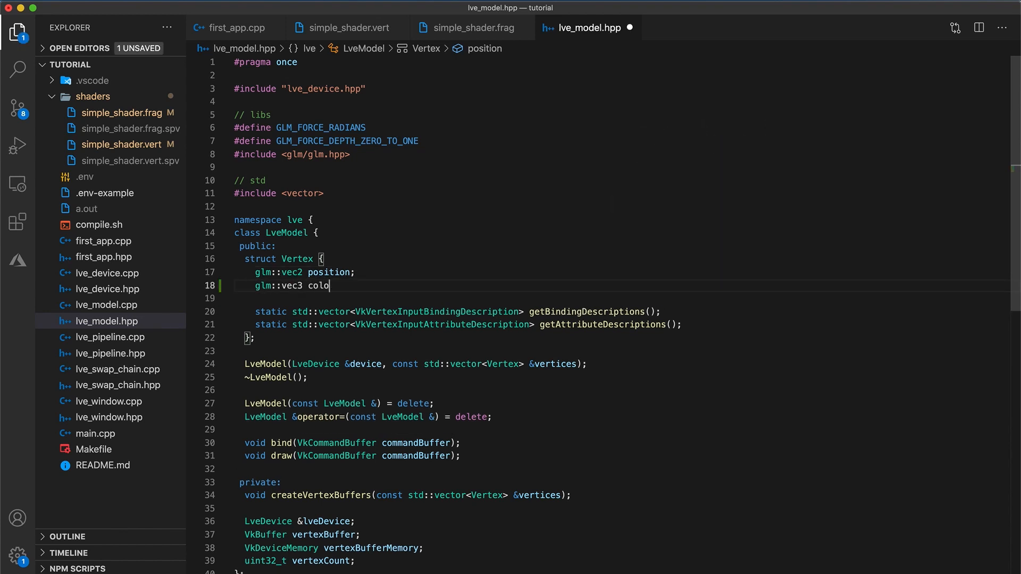
{"action": "type", "text": "r;"}
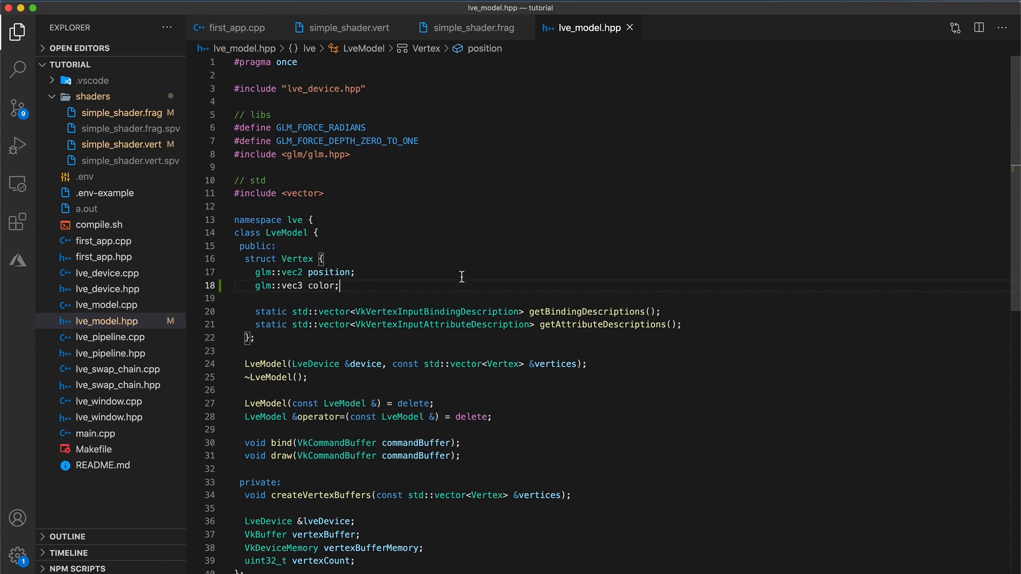
Step: Go to getAttributeDescriptions in lve_model.cpp and select its attribute code
{"action": "left_click", "coordinate": [694, 28]}
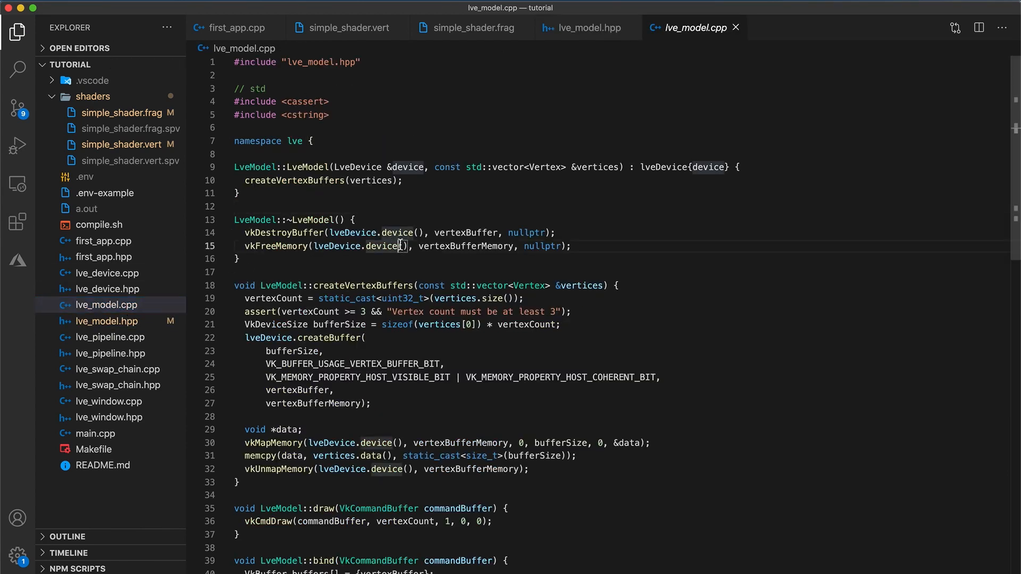
{"action": "scroll", "scroll_direction": "down", "scroll_amount": 3}
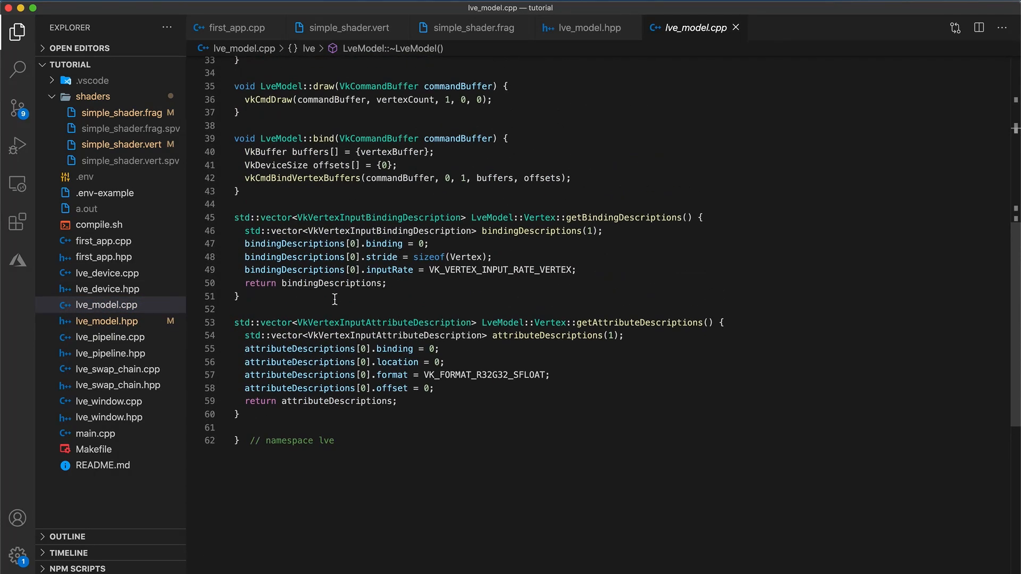
{"action": "left_click_drag", "start_coordinate": [233, 217], "coordinate": [239, 297]}
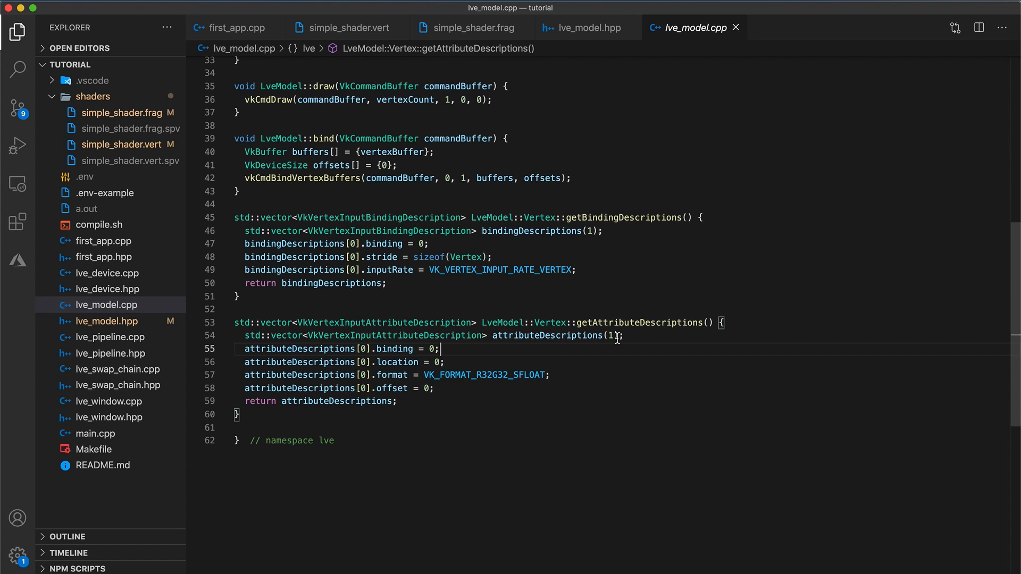
Step: Size attributeDescriptions to 2 and duplicate the first entry as index 1 with location 1
{"action": "type", "text": "2"}
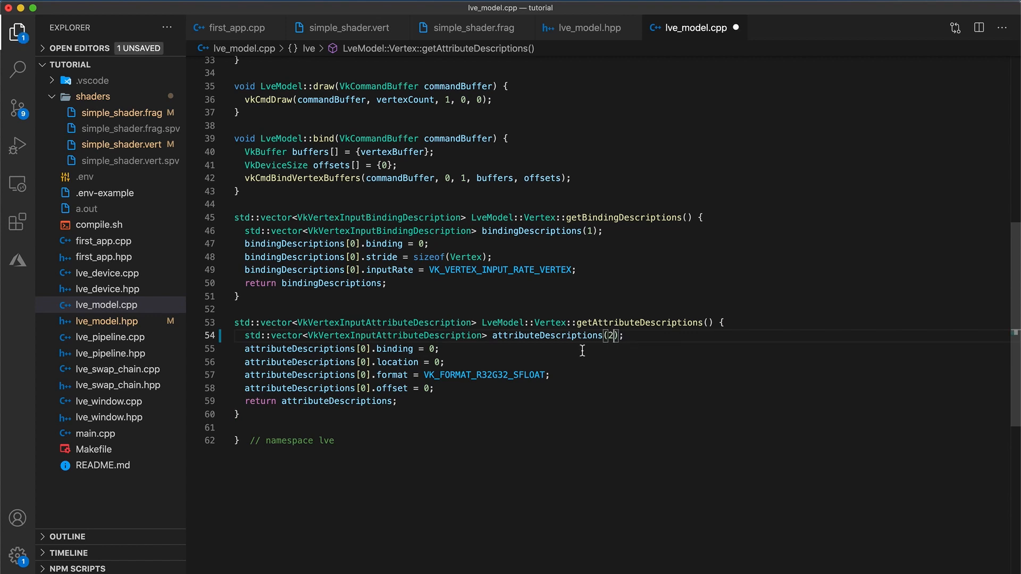
{"action": "left_click_drag", "start_coordinate": [245, 349], "coordinate": [434, 388]}
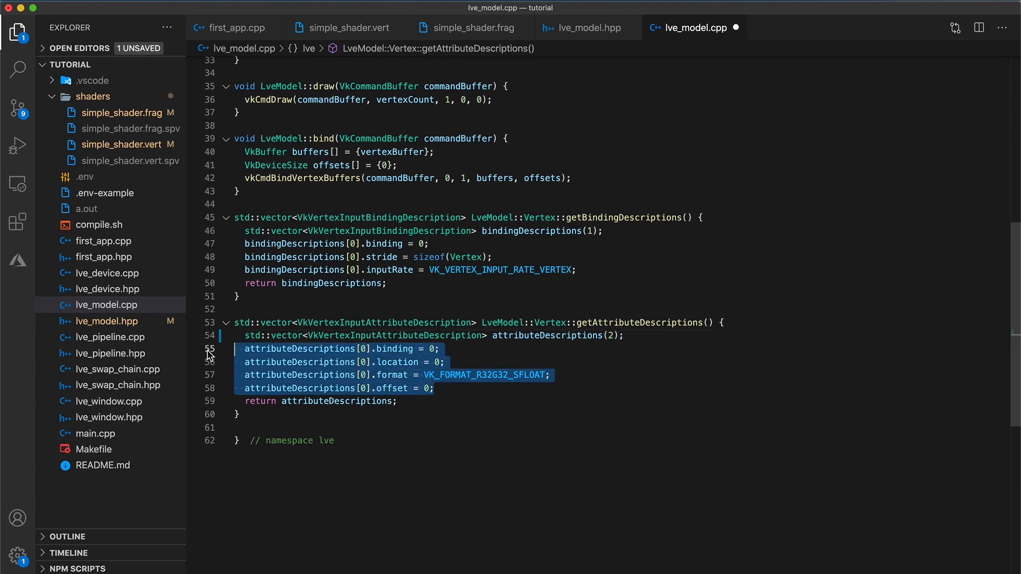
{"action": "key", "text": "cmd+v"}
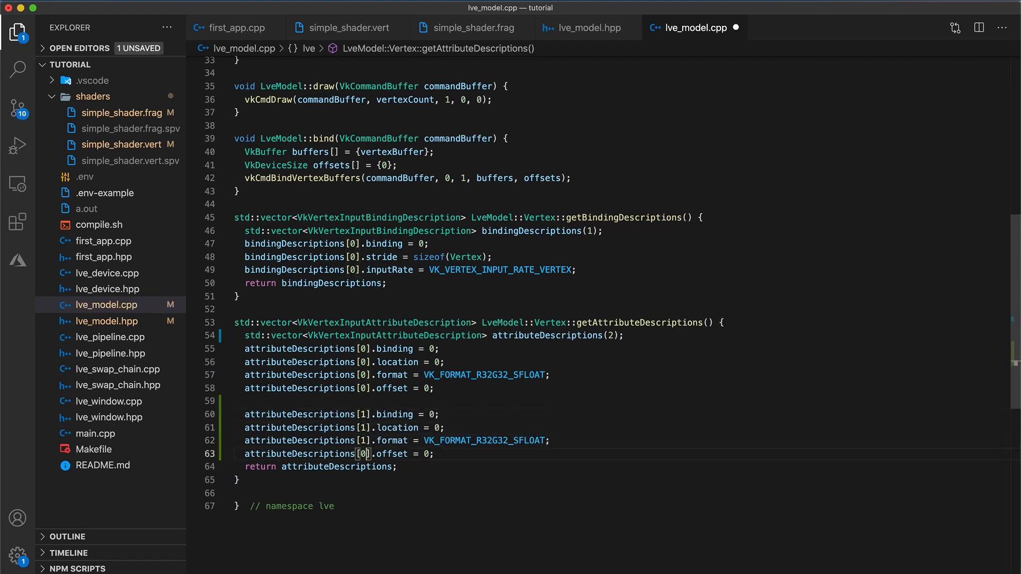
{"action": "type", "text": "1"}
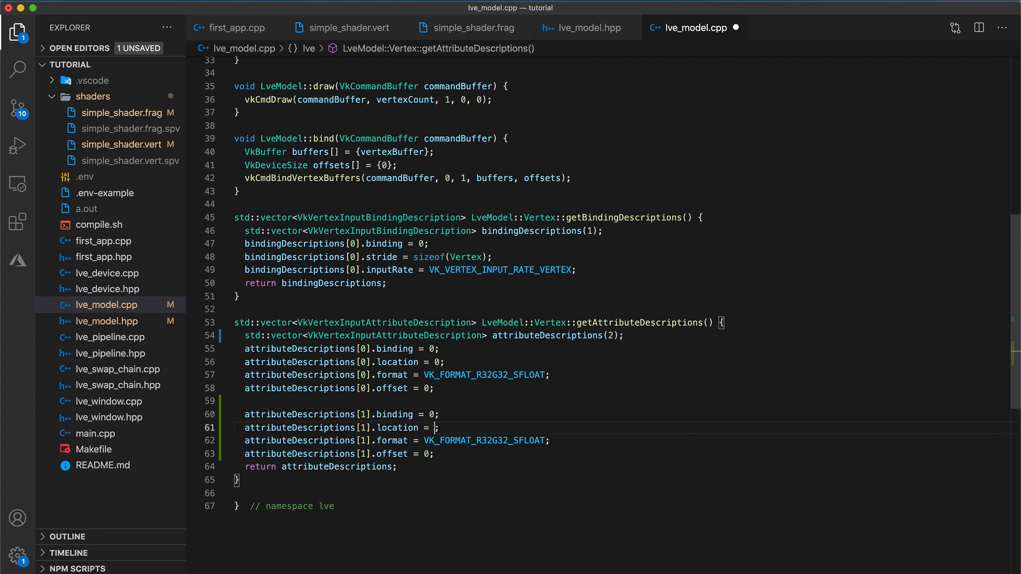
{"action": "type", "text": "1"}
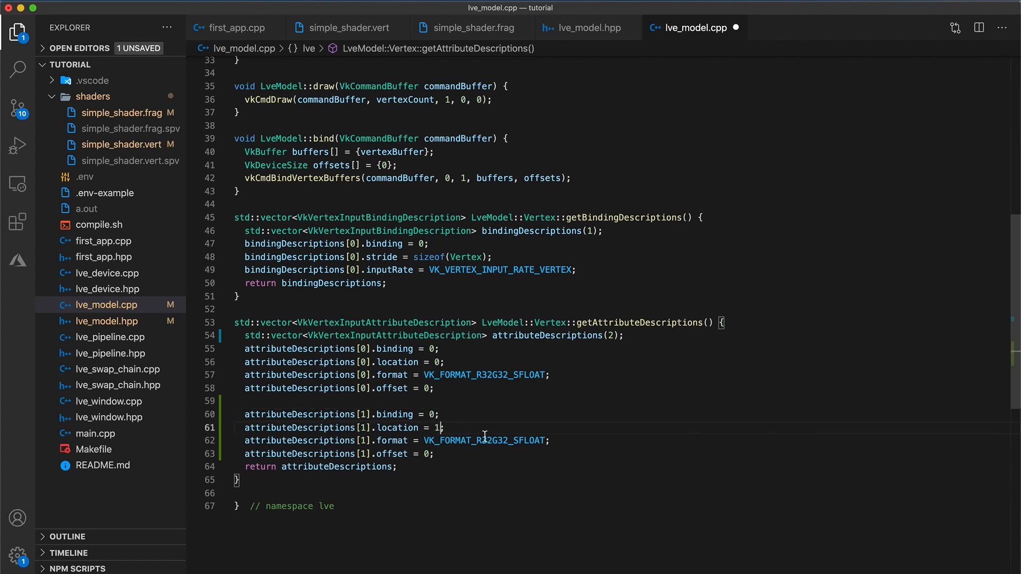
{"action": "mouse_move", "coordinate": [484, 440]}
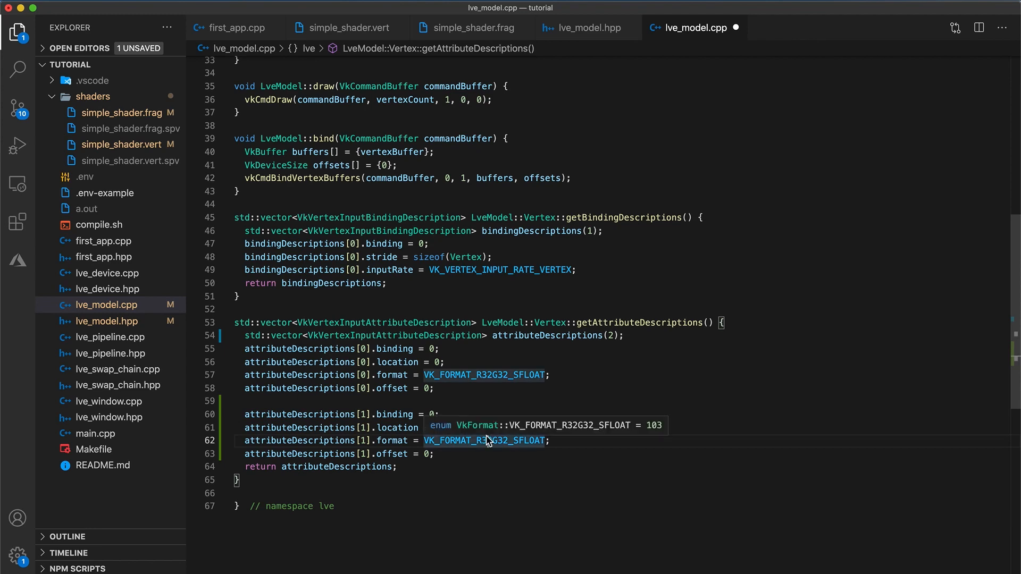
{"action": "left_click", "coordinate": [104, 322]}
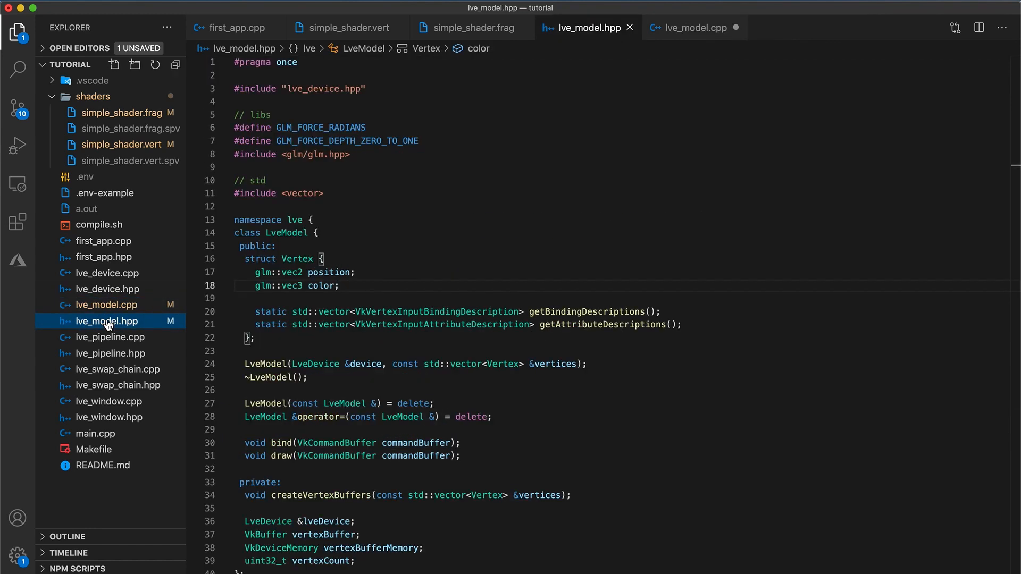
{"action": "double_click", "coordinate": [322, 286]}
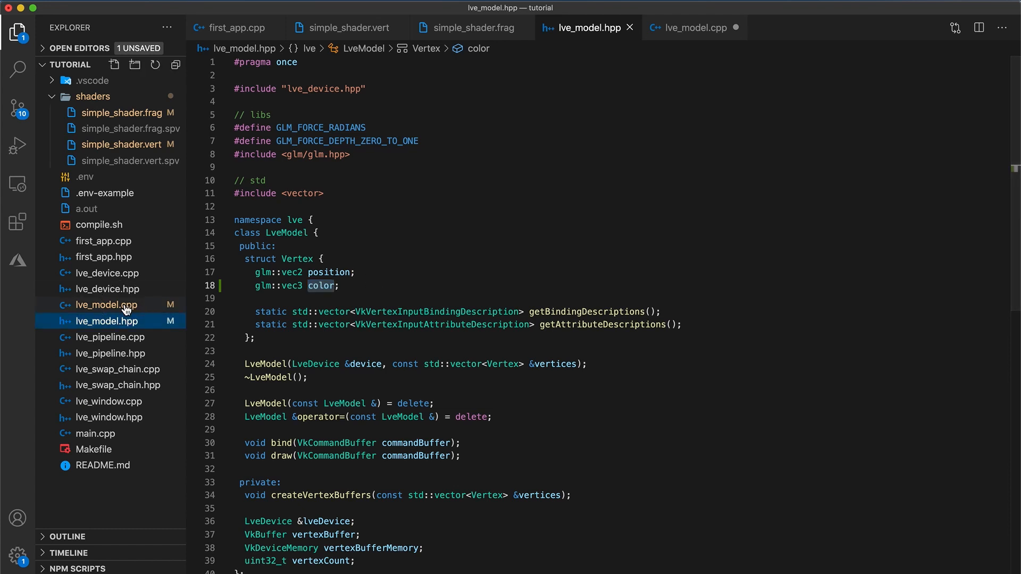
{"action": "left_click", "coordinate": [693, 28]}
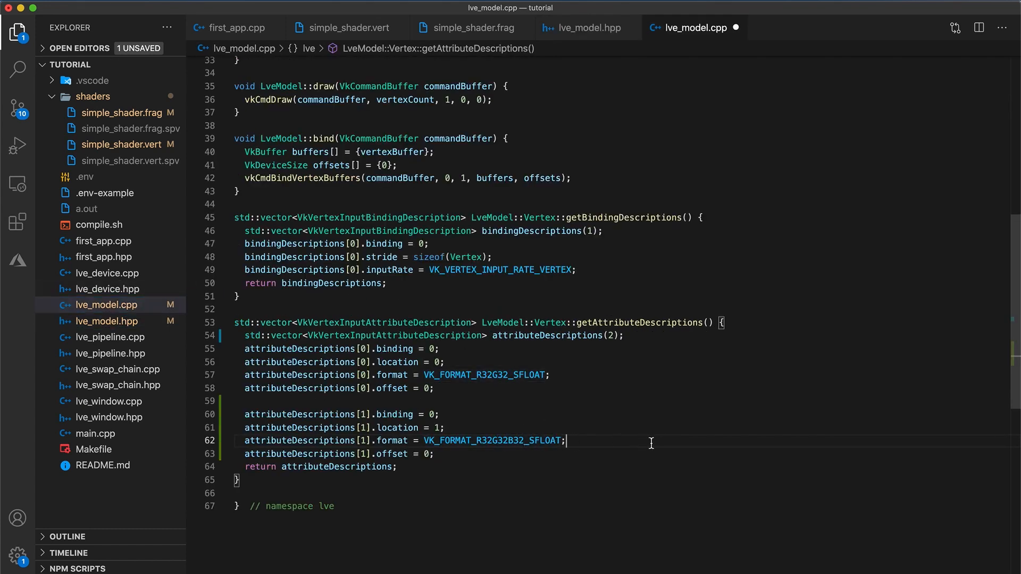
{"action": "mouse_move", "coordinate": [518, 462]}
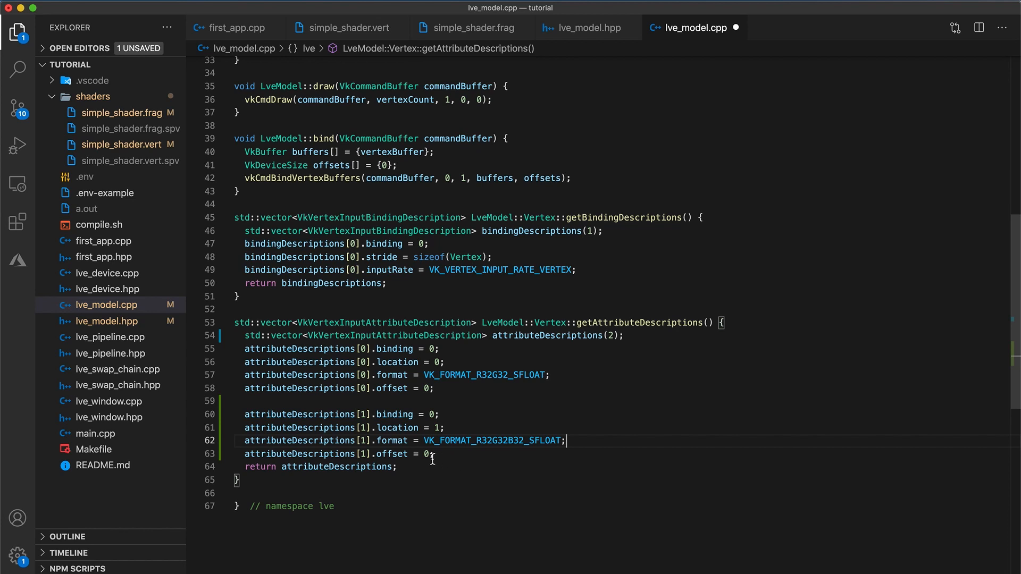
Step: Set the offsets to offsetof(Vertex, color) and offsetof(Vertex, position) and save lve_model.cpp
{"action": "type", "text": "offsetof"}
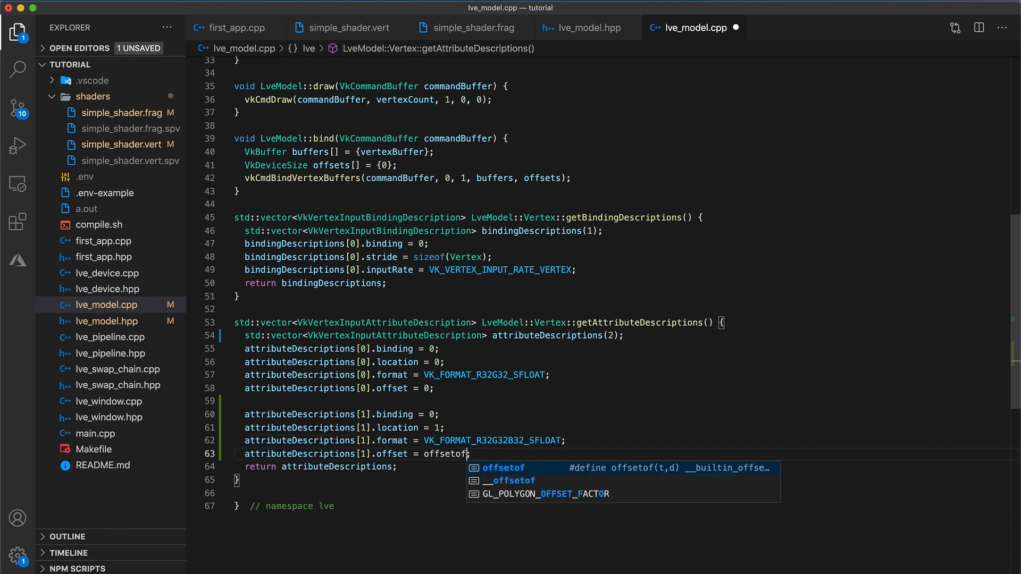
{"action": "type", "text": "(Vertex, color);"}
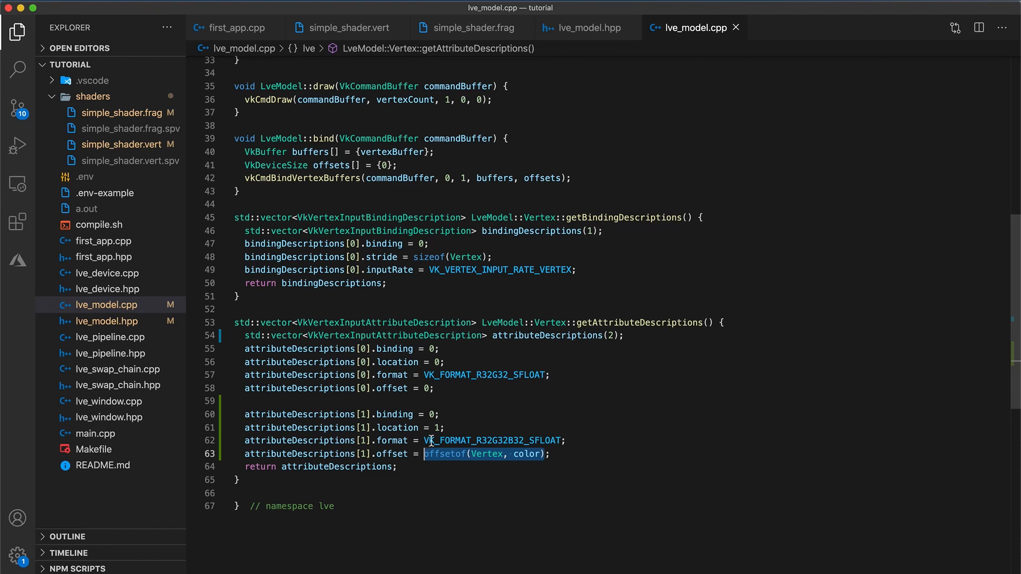
{"action": "type", "text": "offsetof(Vertex, pos)"}
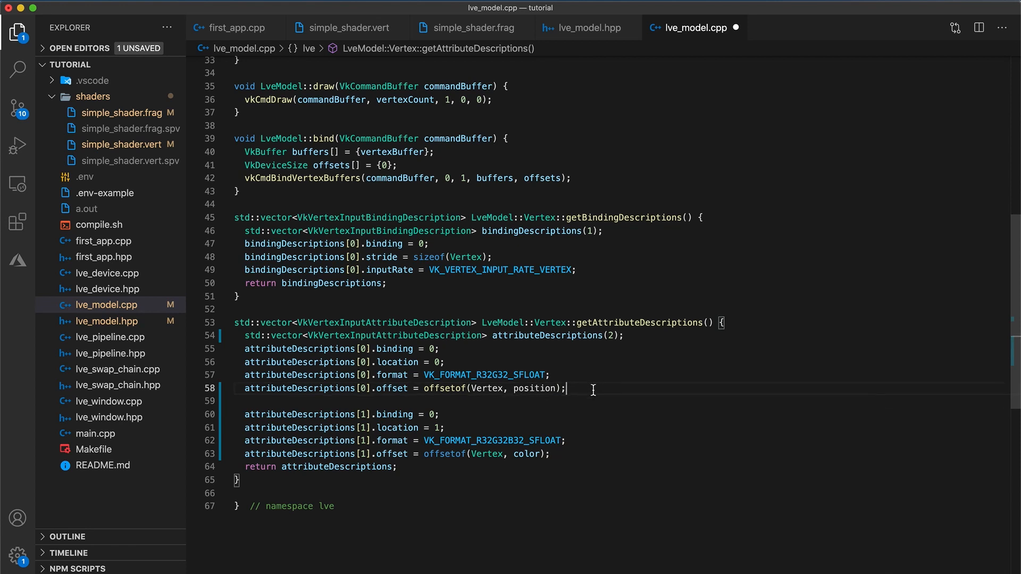
{"action": "key", "text": "cmd+s"}
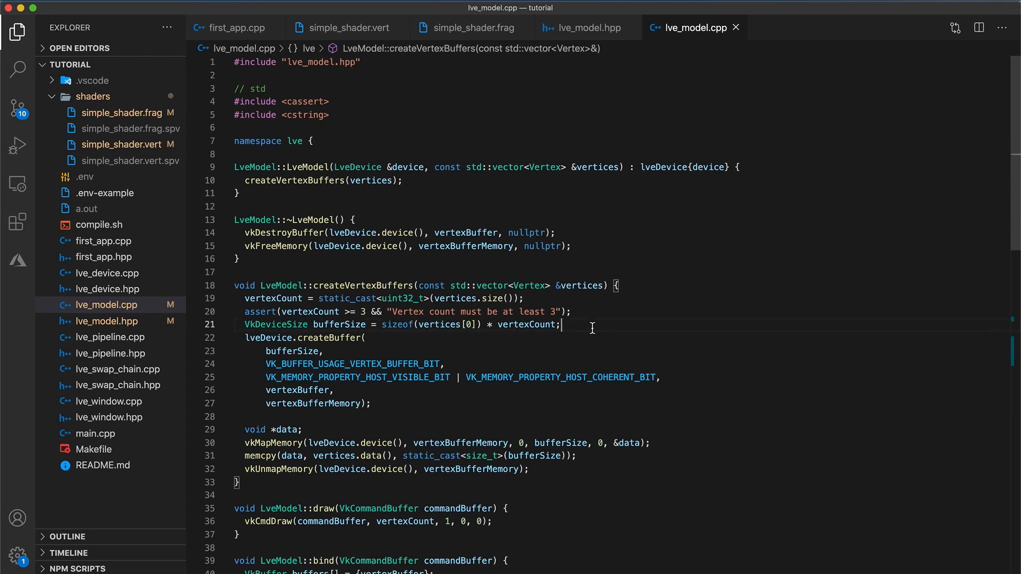
Step: Highlight the vertex-data memcpy in createVertexBuffers and bring up the integrated terminal
{"action": "triple_click", "coordinate": [397, 324]}
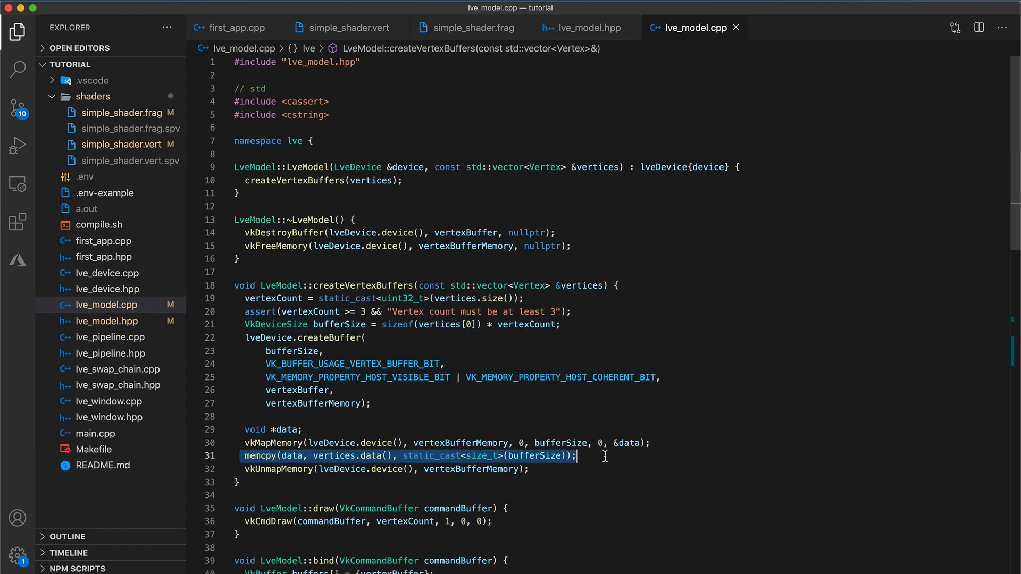
{"action": "left_click", "coordinate": [577, 456]}
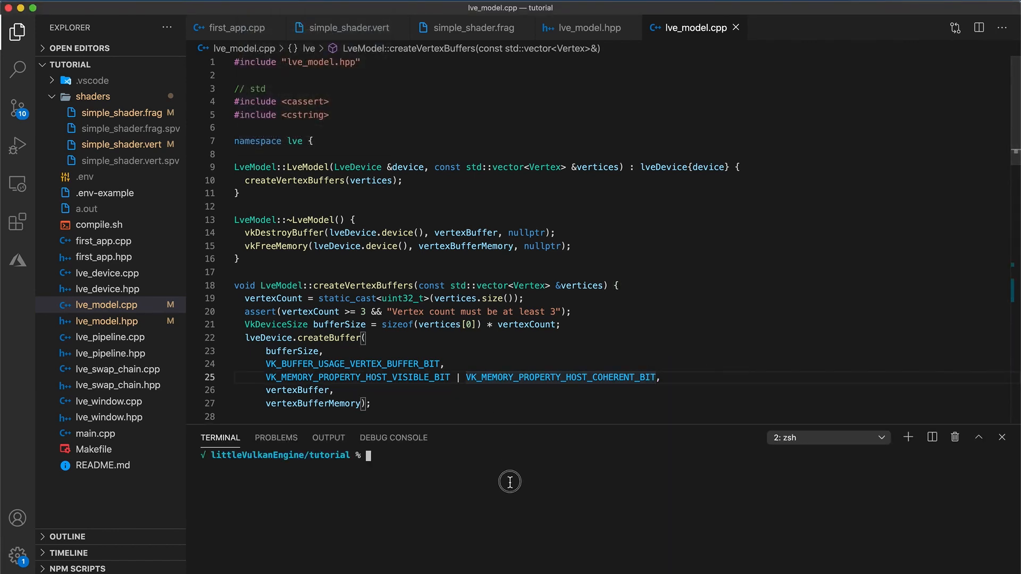
Step: Run make && ./a.out, view the black triangle, and close the Hello Vulkan window
{"action": "type", "text": "make &&"}
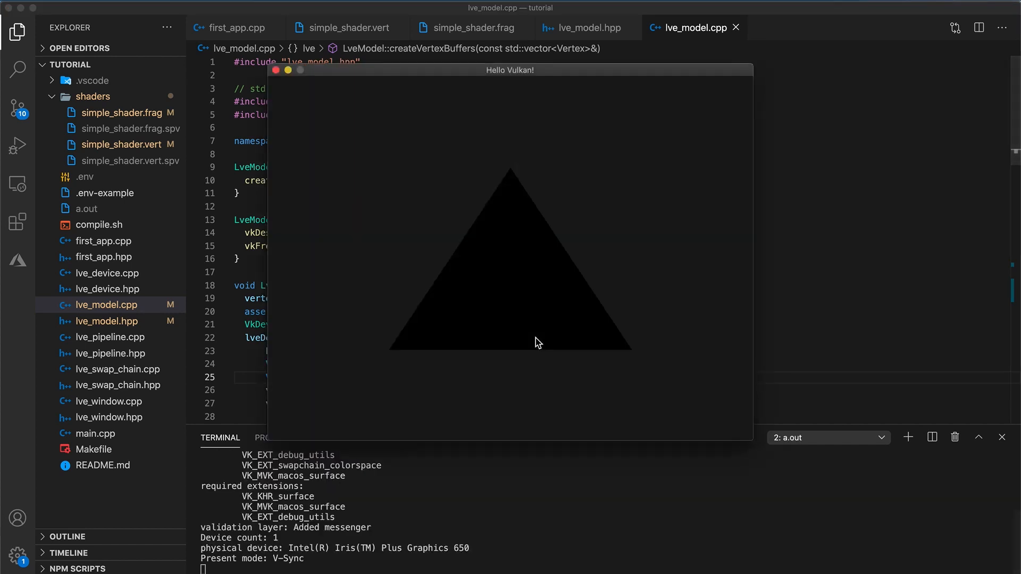
{"action": "mouse_move", "coordinate": [393, 18]}
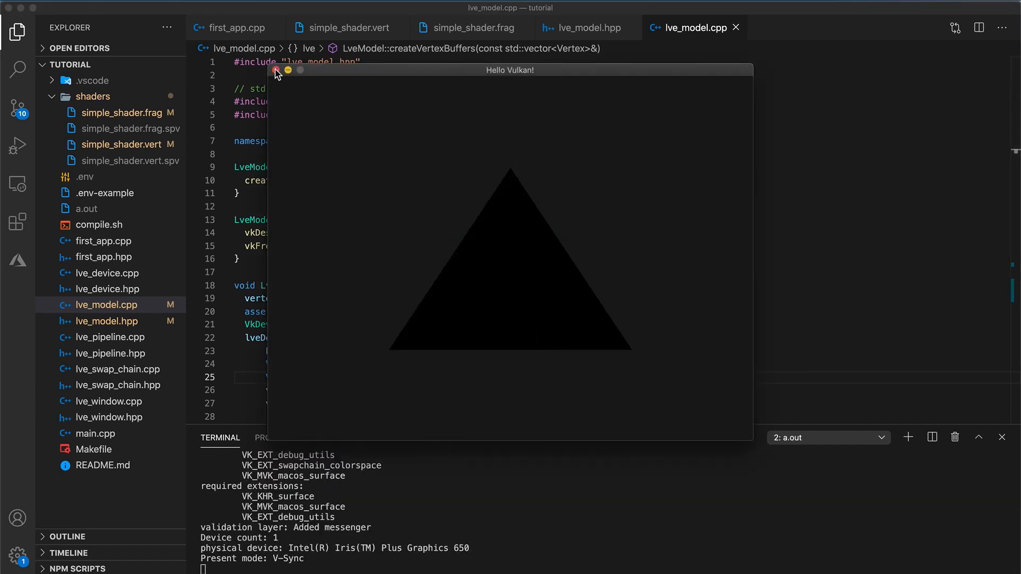
{"action": "left_click", "coordinate": [277, 71]}
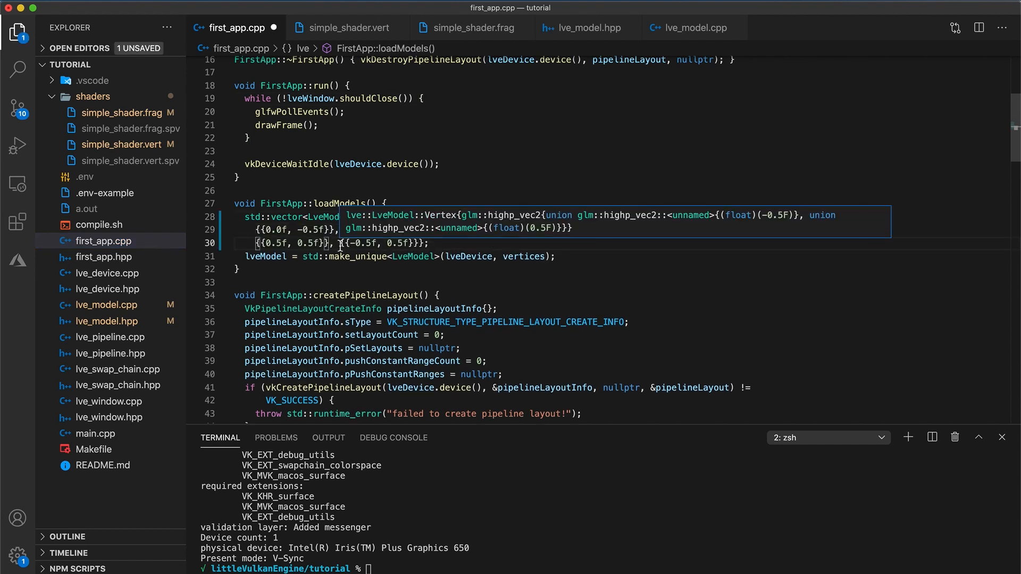
{"action": "mouse_move", "coordinate": [338, 243]}
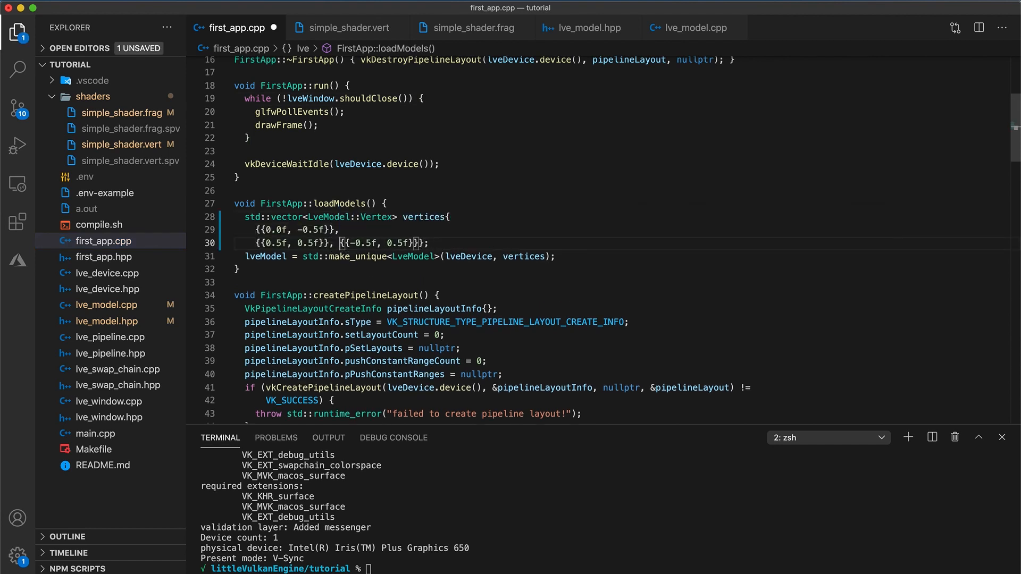
Step: Give the loadModels vertices colours {1,0,0}, {0,1,0}, {0,0,1} and rebuild with make && ./a.out
{"action": "key", "text": "Enter"}
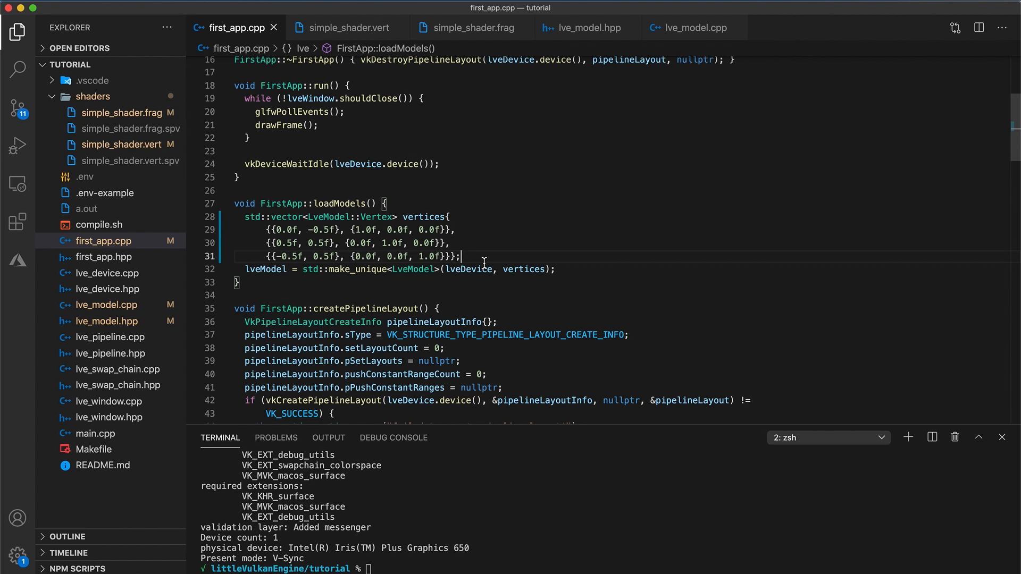
{"action": "type", "text": "make && ./a.out"}
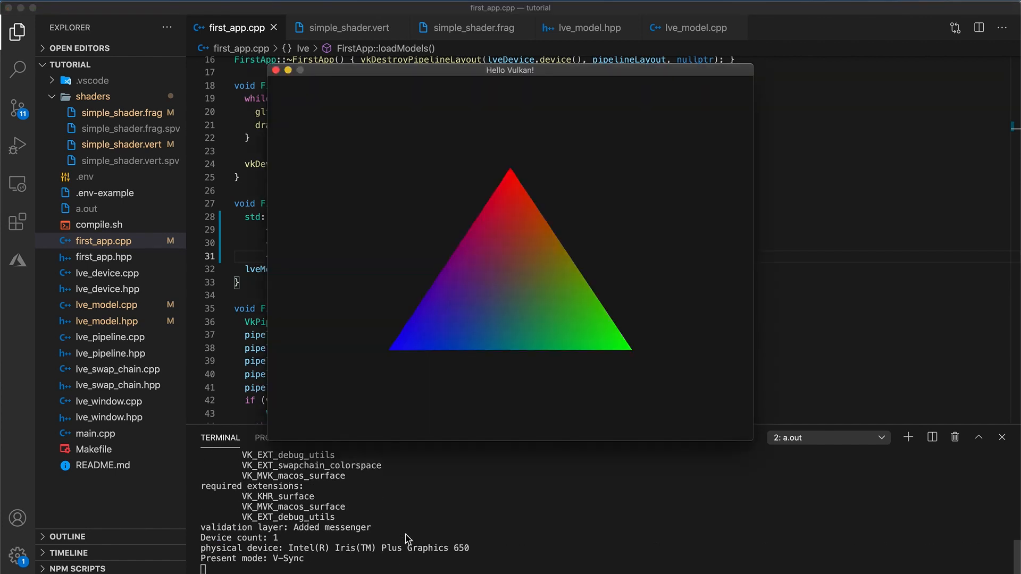
{"action": "mouse_move", "coordinate": [753, 385]}
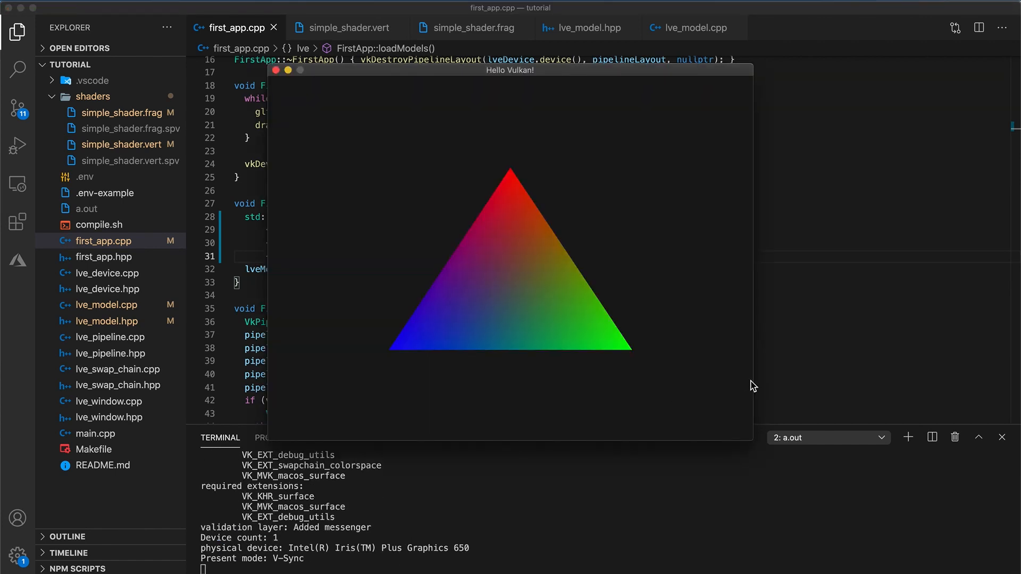
{"action": "mouse_move", "coordinate": [796, 364]}
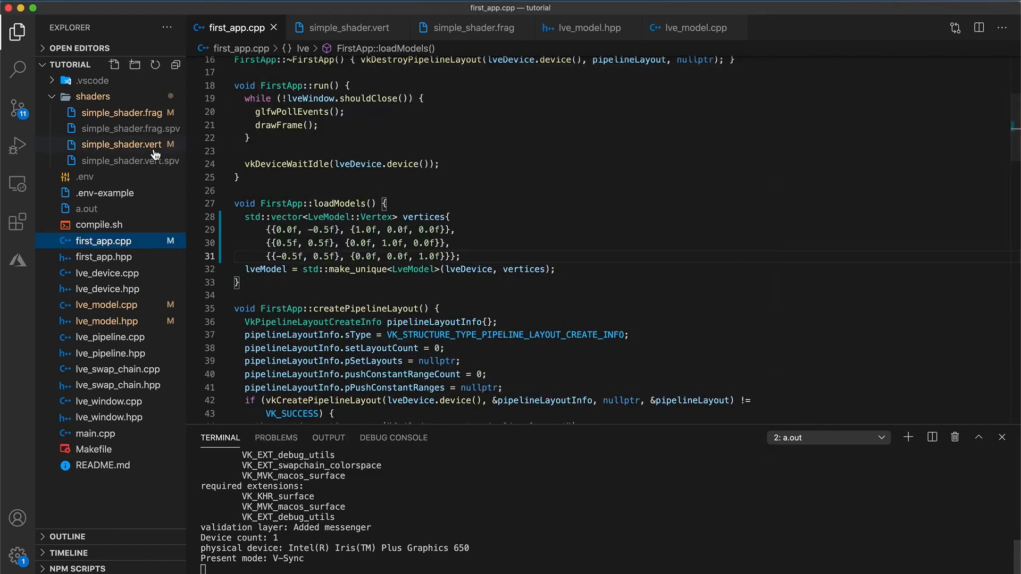
Step: Review simple_shader.vert then simple_shader.frag, which outputs vec4(fragColor, 1.0)
{"action": "left_click", "coordinate": [122, 144]}
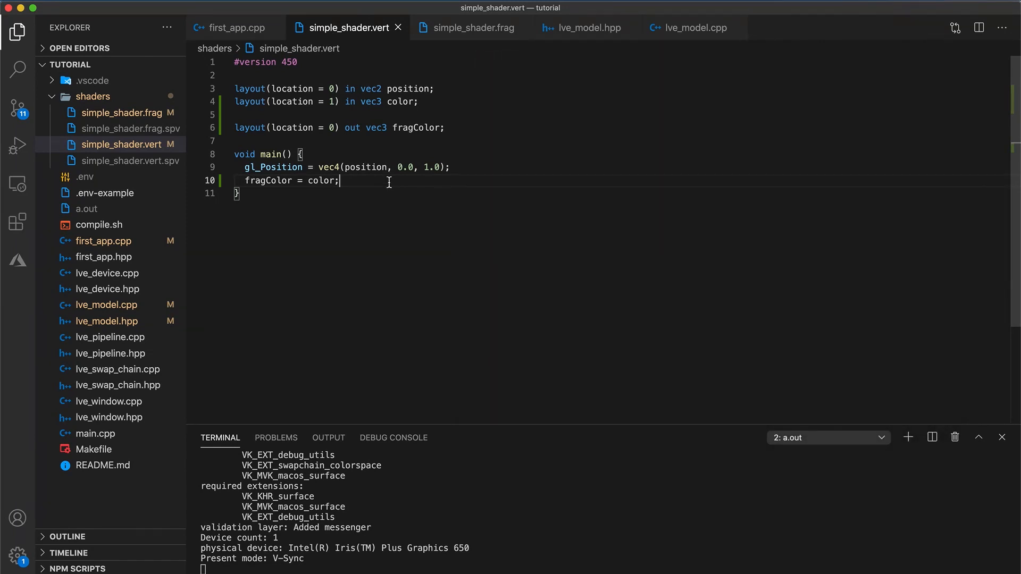
{"action": "left_click", "coordinate": [469, 27]}
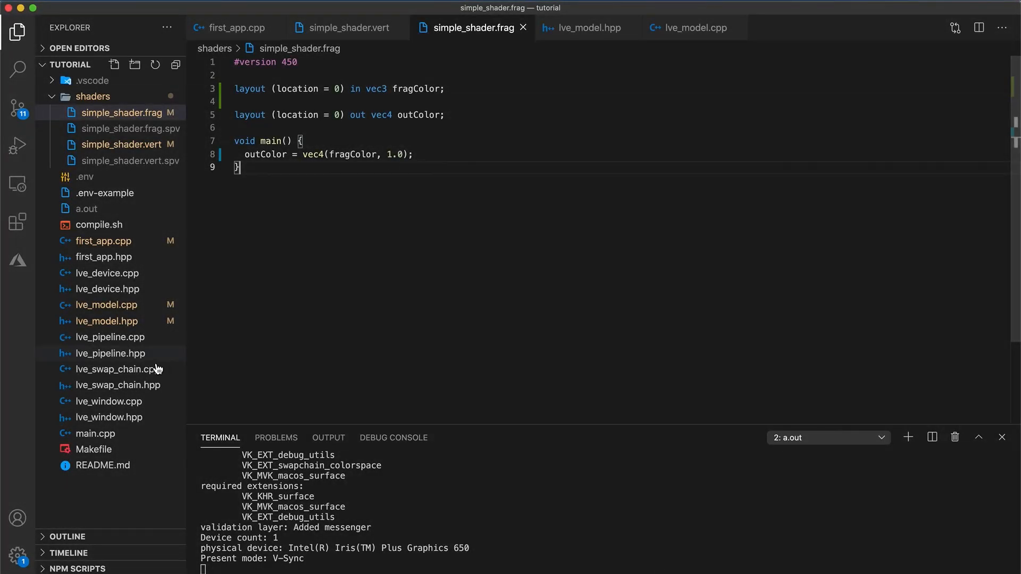
Step: View chooseSwapSurfaceFormat in lve_swap_chain.cpp at its B8G8R8A8 UNORM sRGB condition
{"action": "left_click", "coordinate": [112, 369]}
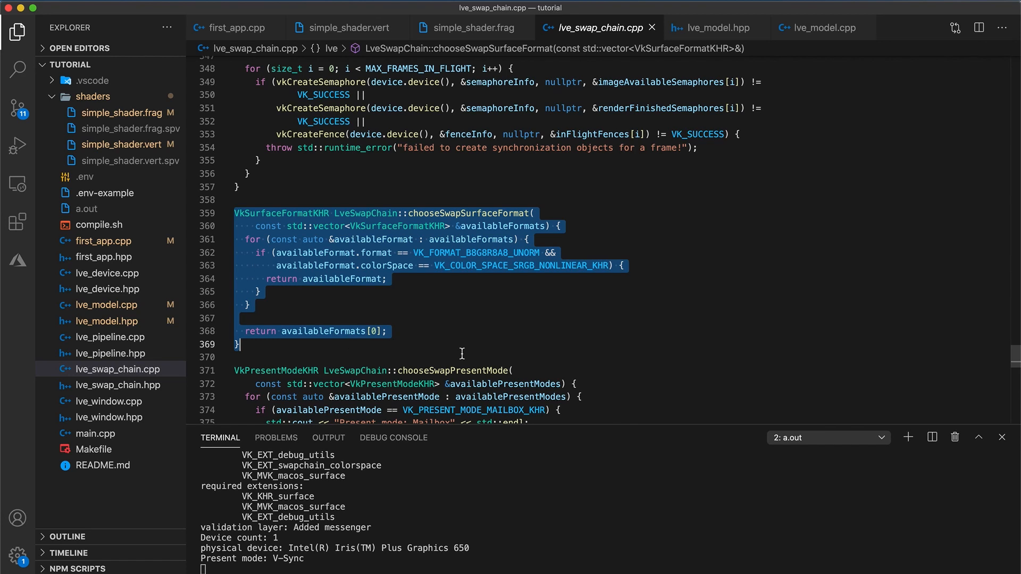
{"action": "left_click", "coordinate": [532, 253]}
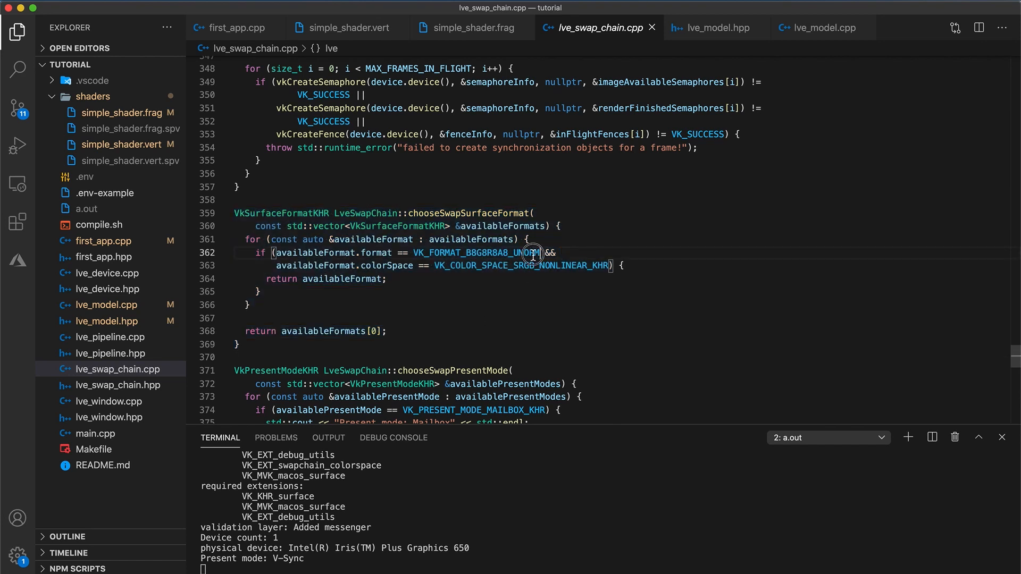